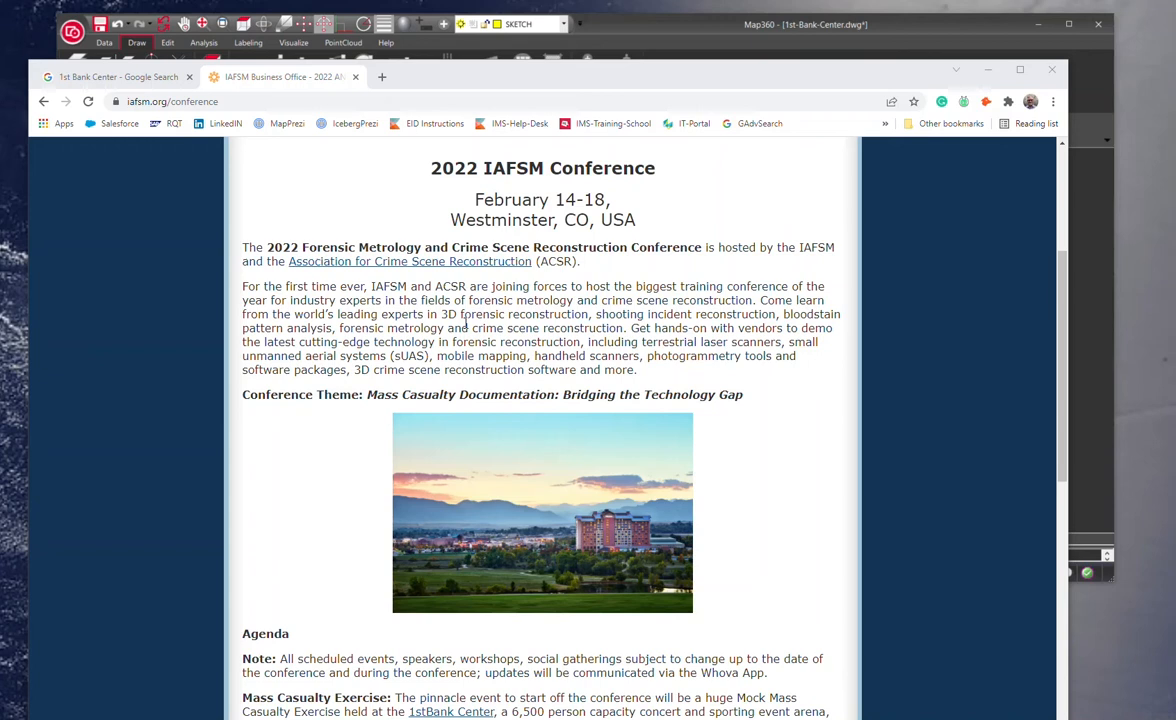
{"action": "mouse_move", "coordinate": [306, 175]}
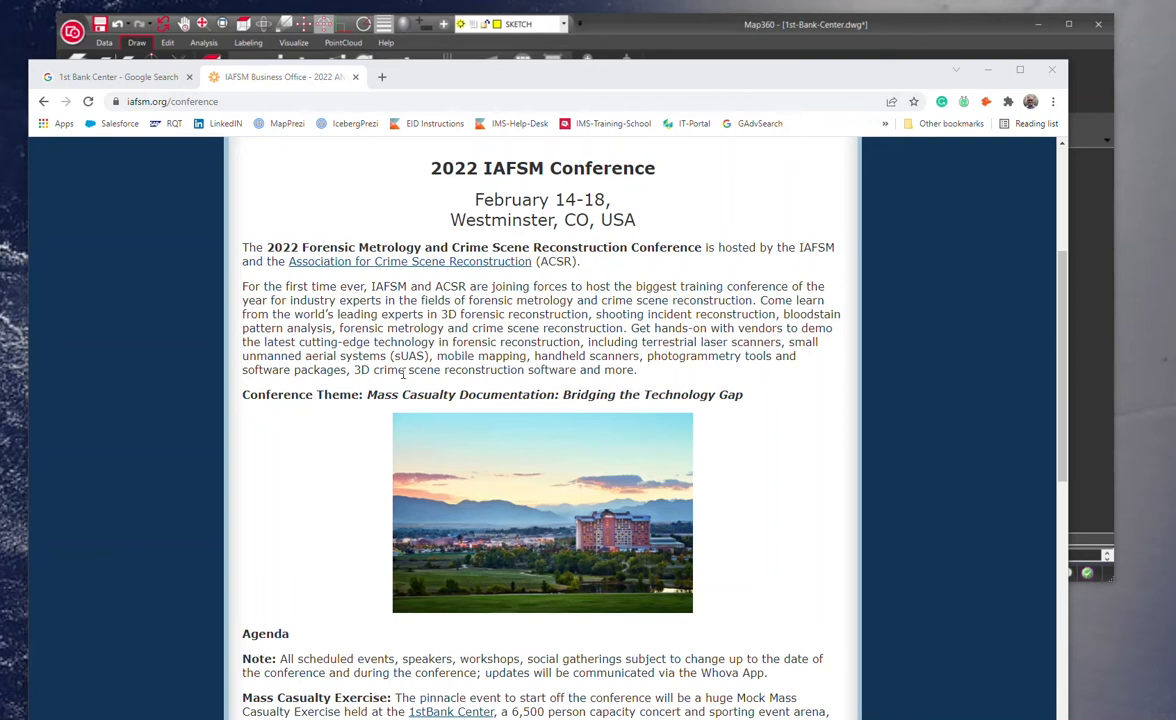
Scroll the IAFSM 2022 conference agenda down to the Mass Casualty Exercise at 1stBank Center.
{"action": "scroll", "scroll_direction": "down", "scroll_amount": 3}
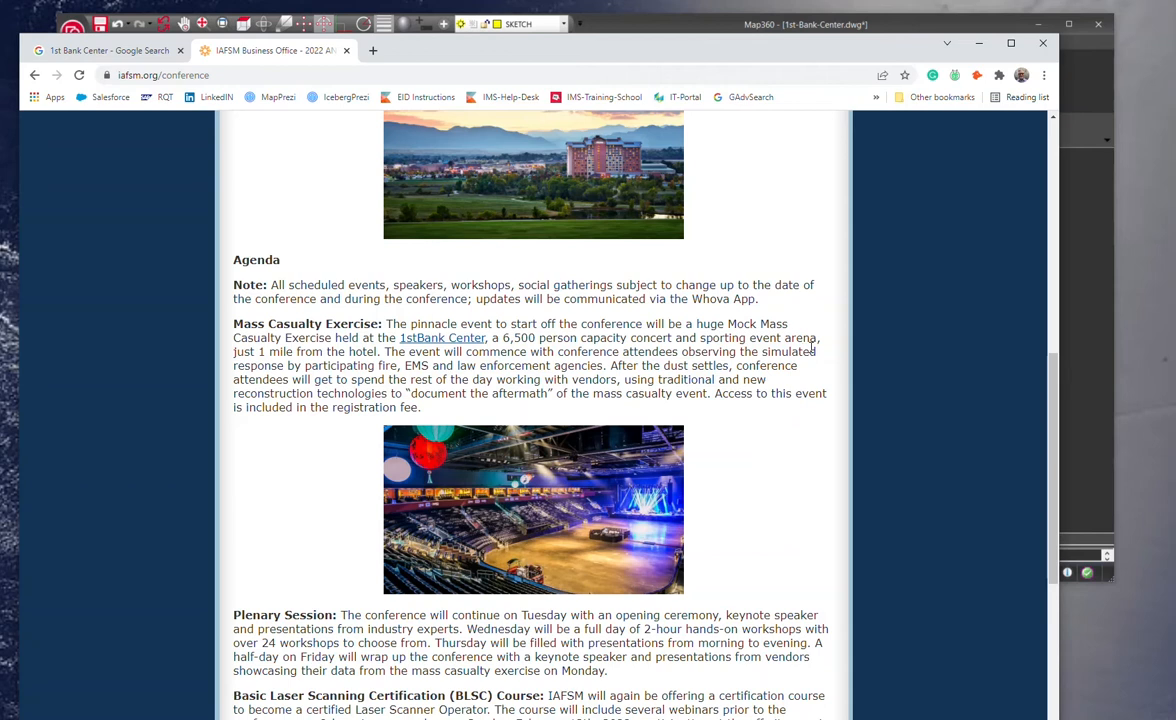
{"action": "mouse_move", "coordinate": [673, 462]}
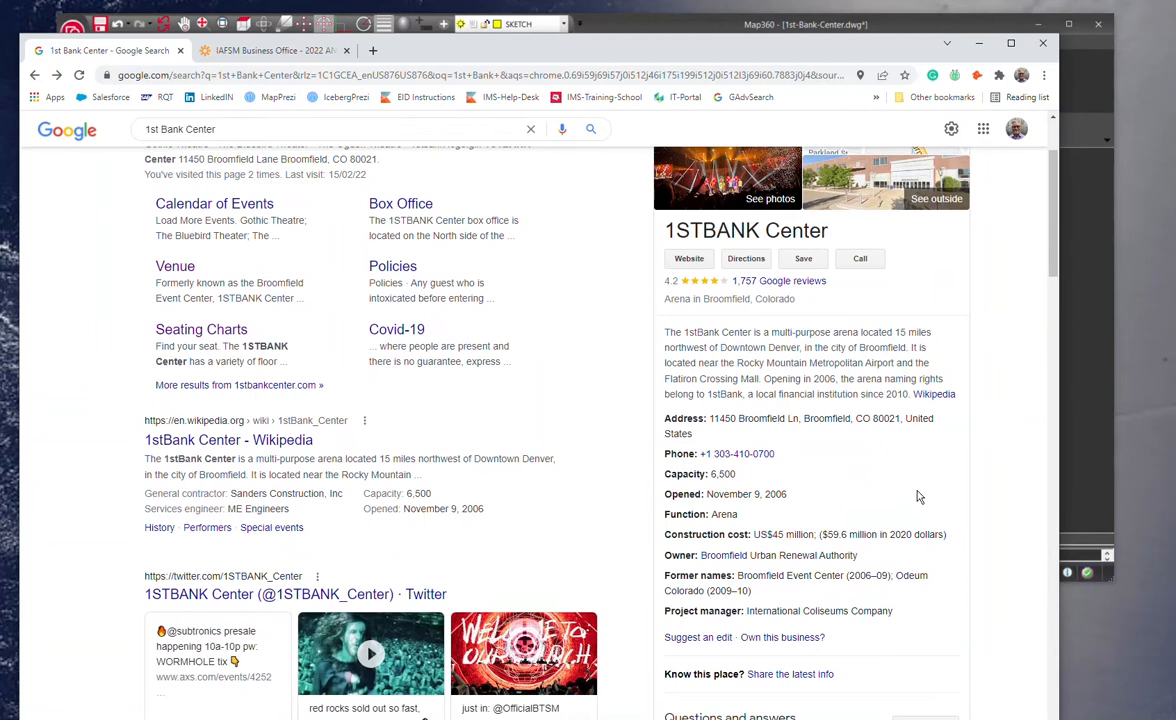
Show 1STBANK Center in Broomfield, Colorado, on Google Maps from the search results.
{"action": "left_click", "coordinate": [212, 186]}
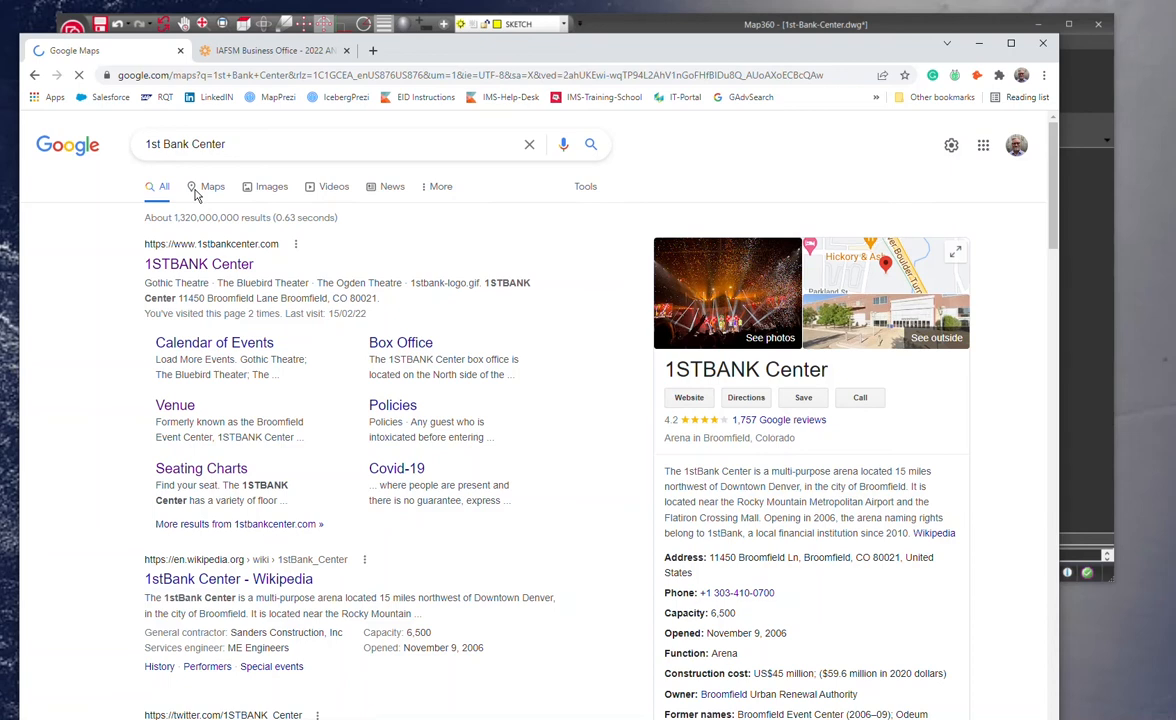
{"action": "left_click", "coordinate": [212, 186]}
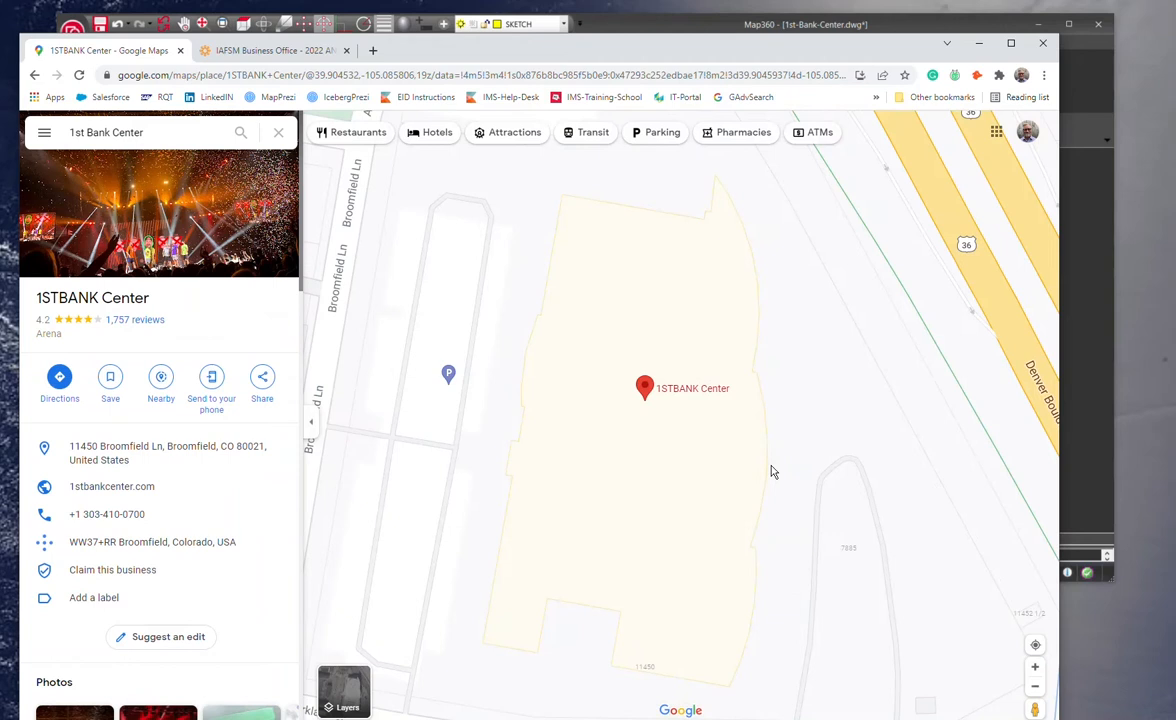
Return to the Map360 drawing with the arena's closed footprint outline on the sketch layer.
{"action": "left_click", "coordinate": [343, 690]}
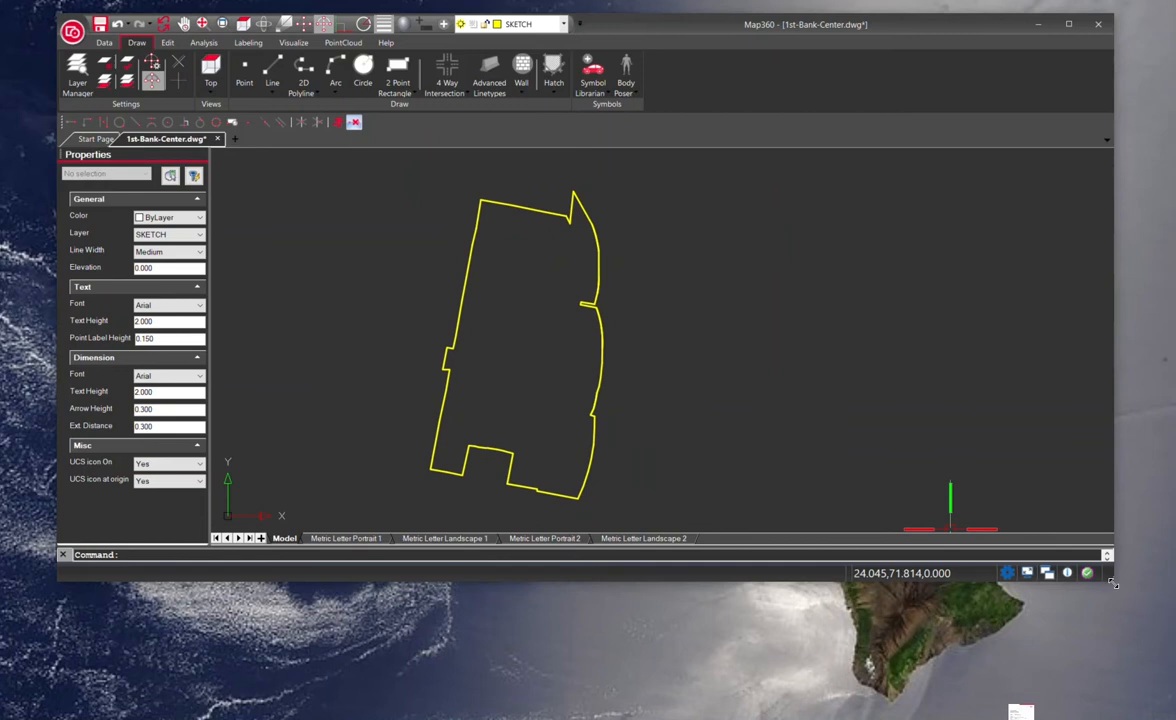
Turn on the aerial imagery background beneath the arena's yellow footprint outline.
{"action": "left_click", "coordinate": [562, 24]}
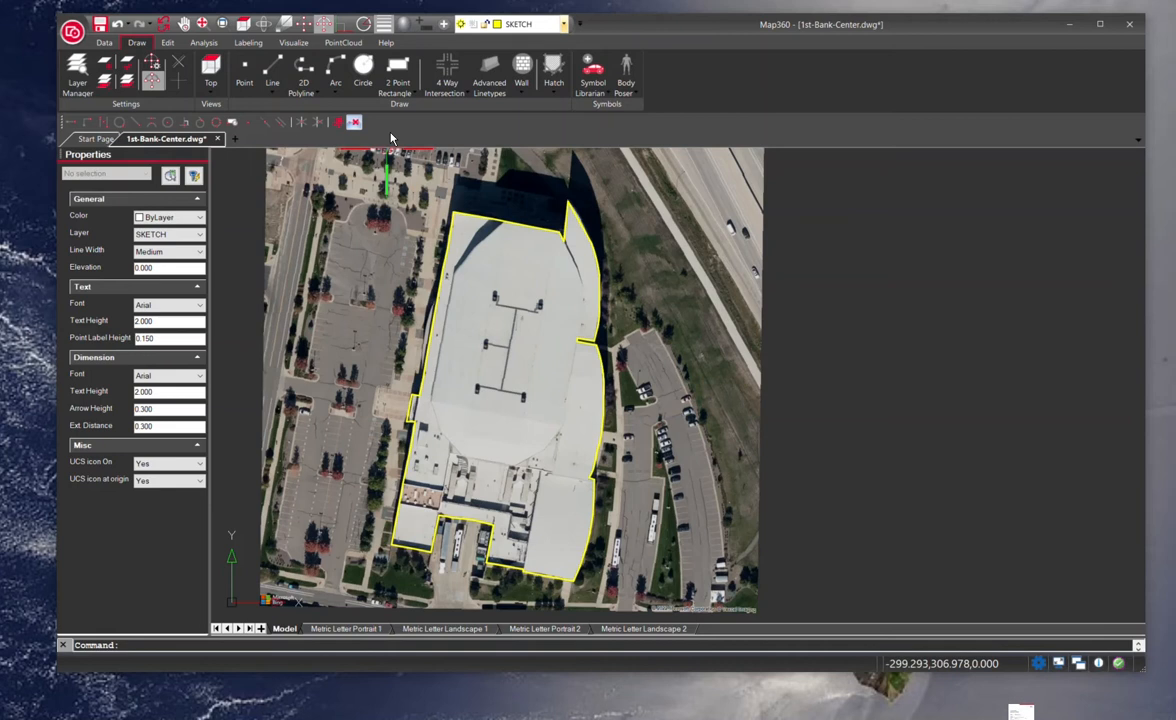
{"action": "left_click", "coordinate": [555, 24]}
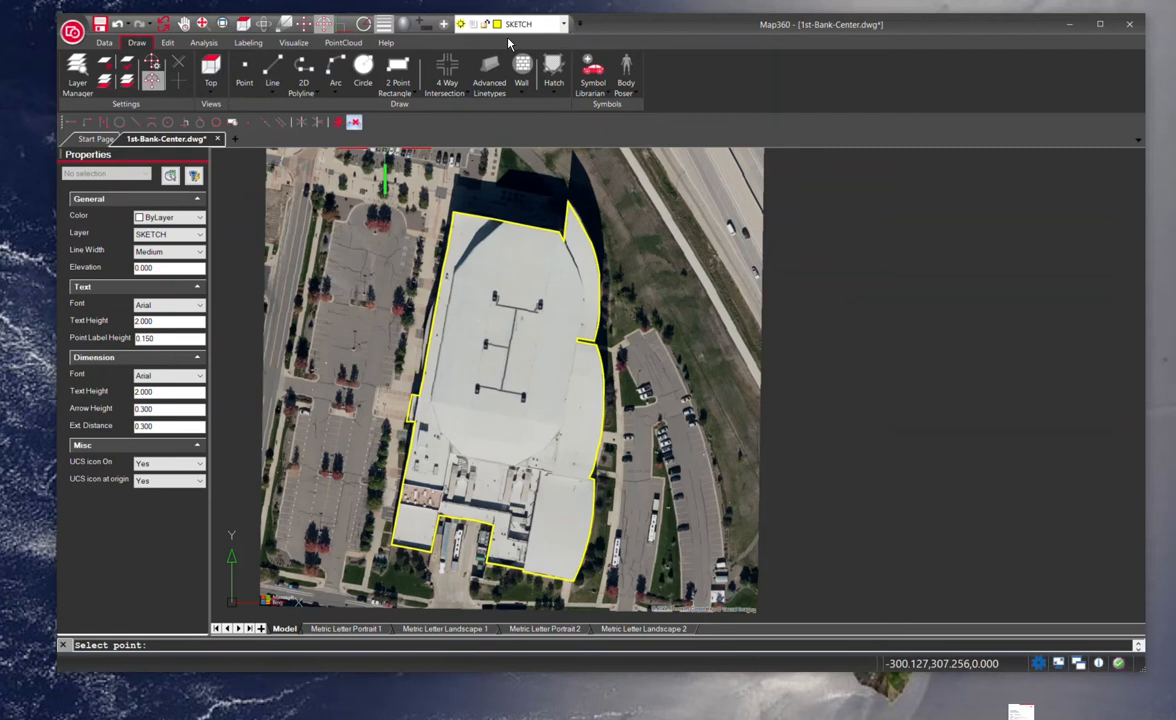
{"action": "left_click", "coordinate": [563, 24]}
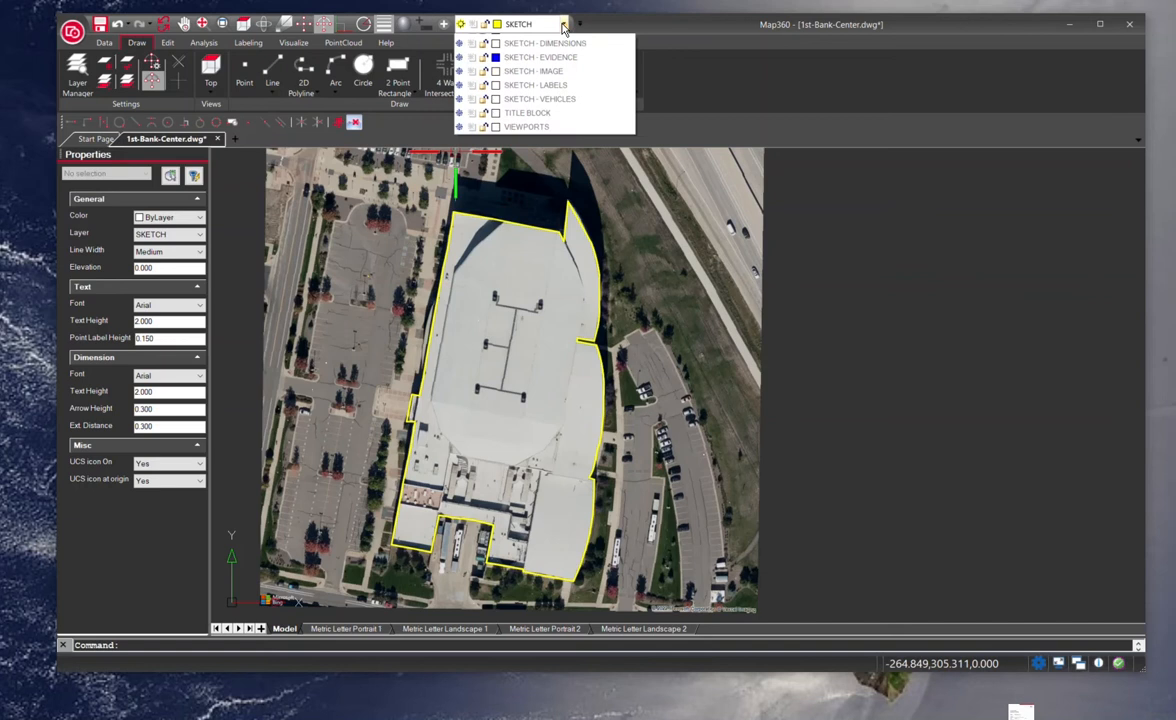
Make POINTNUMBER the current layer, keep IMAGERY visible, and switch on SKETCH - DIMENSIONS lines.
{"action": "left_click", "coordinate": [564, 24]}
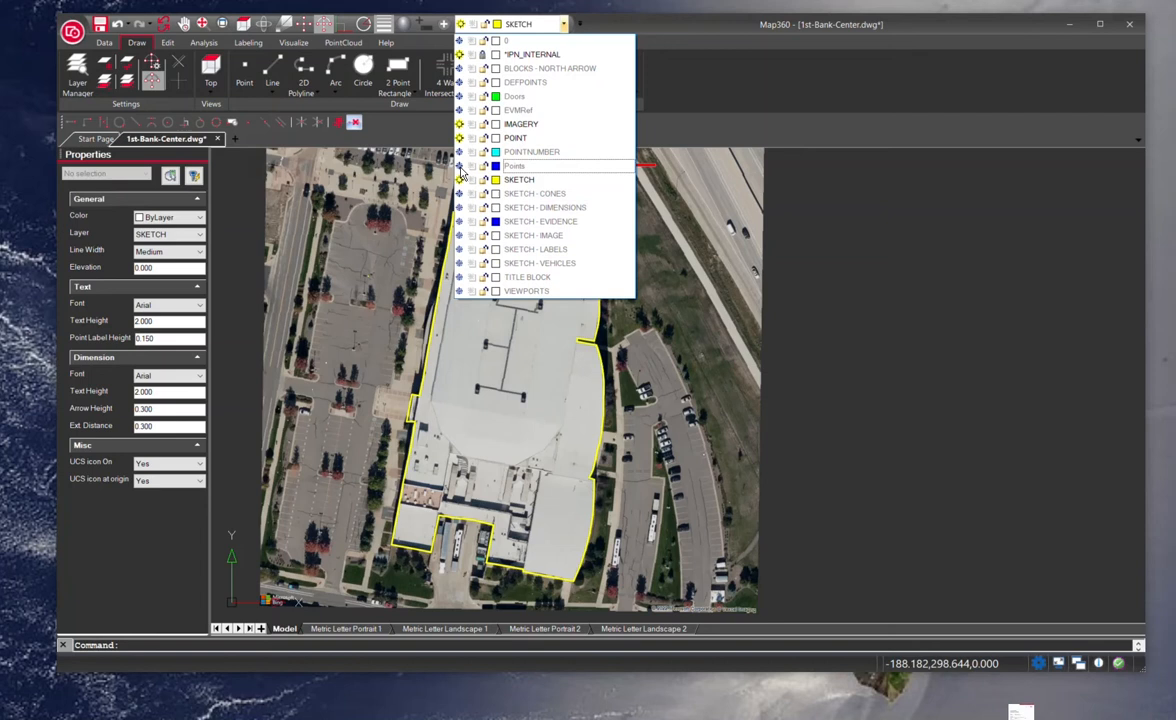
{"action": "left_click", "coordinate": [514, 165]}
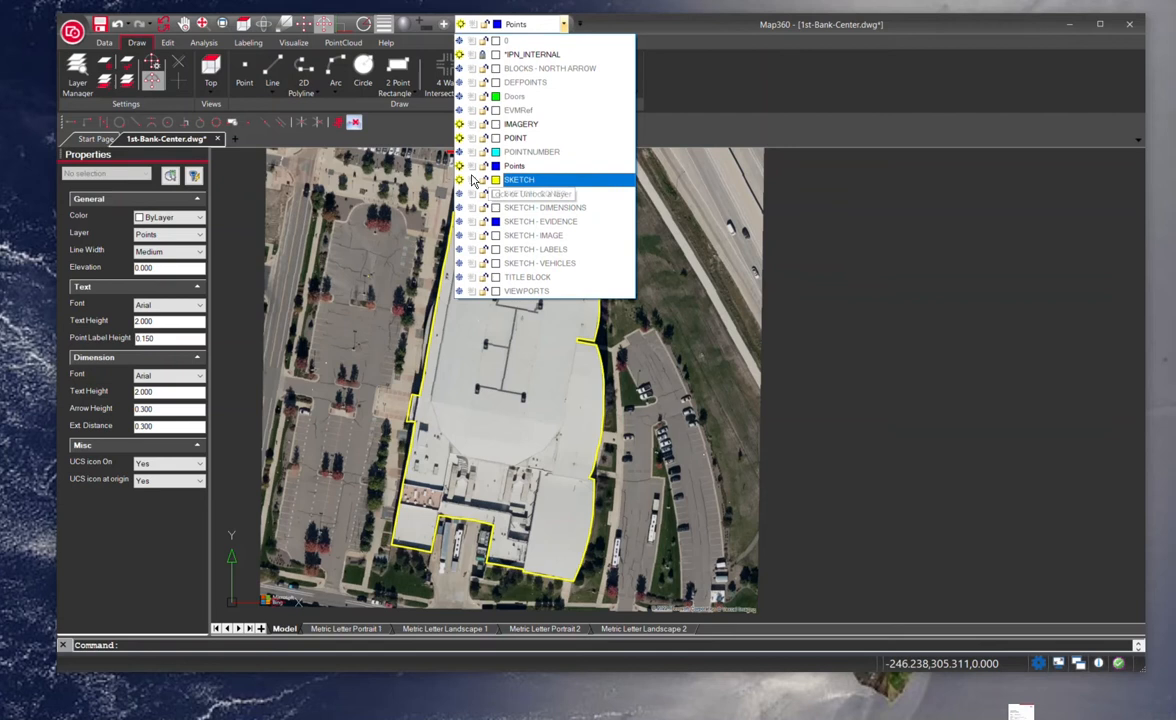
{"action": "left_click", "coordinate": [519, 179]}
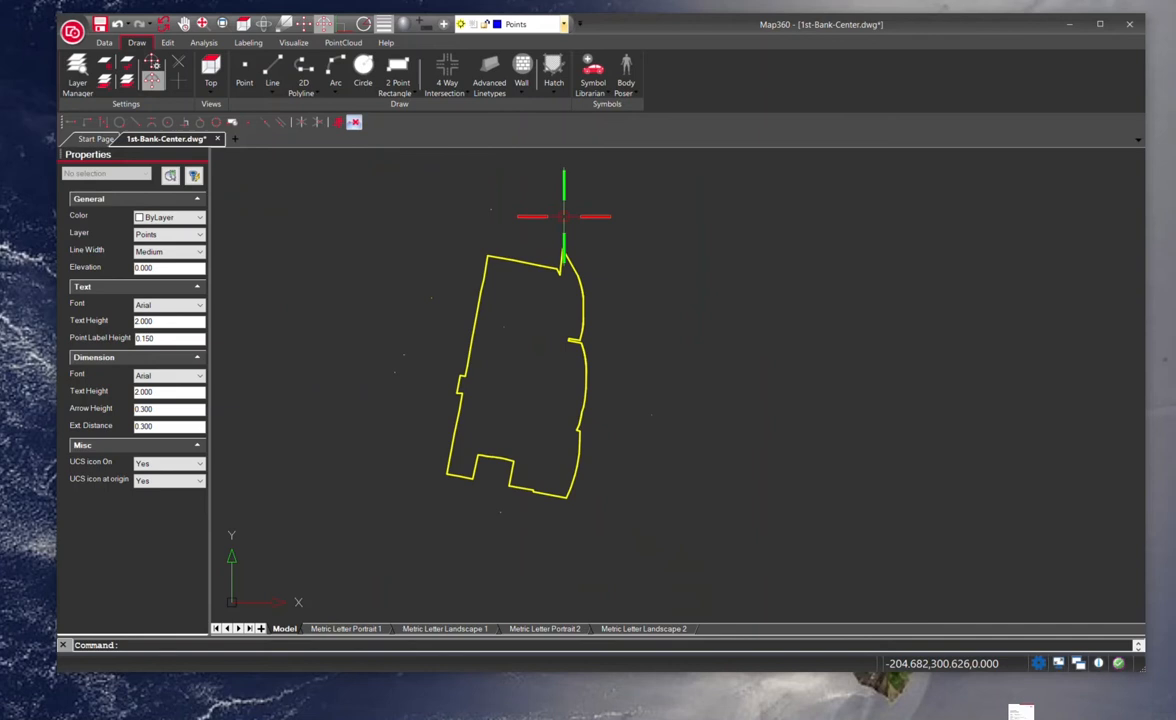
{"action": "left_click", "coordinate": [556, 24]}
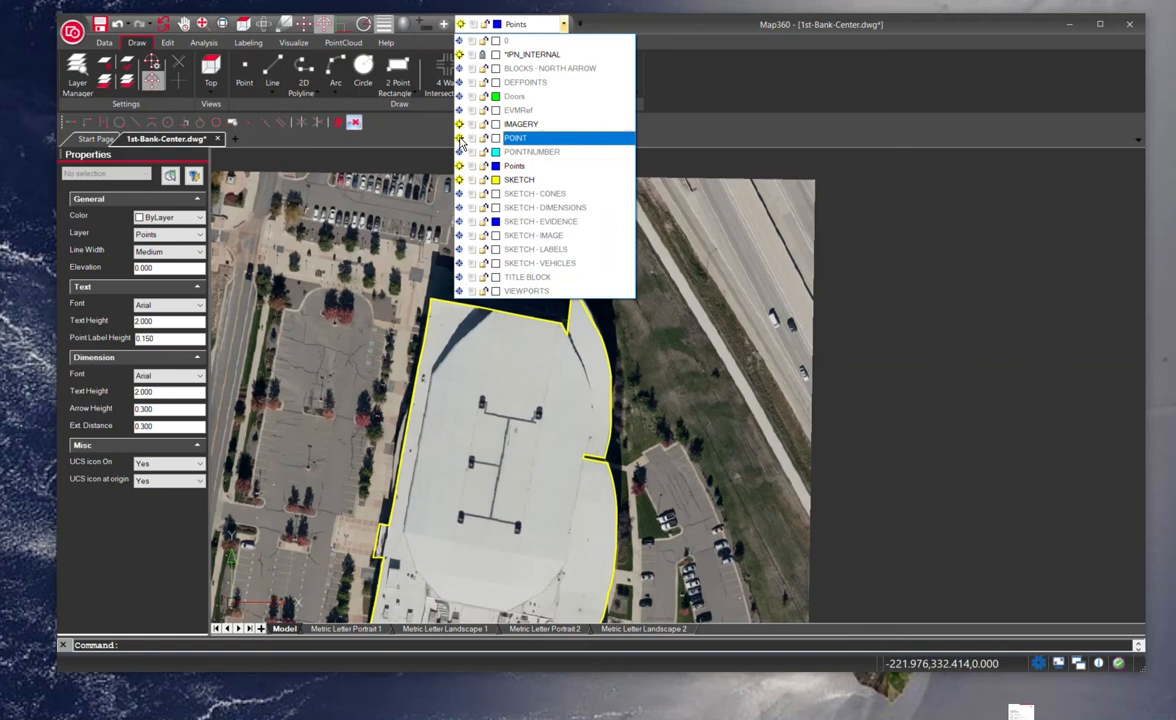
{"action": "left_click", "coordinate": [531, 151]}
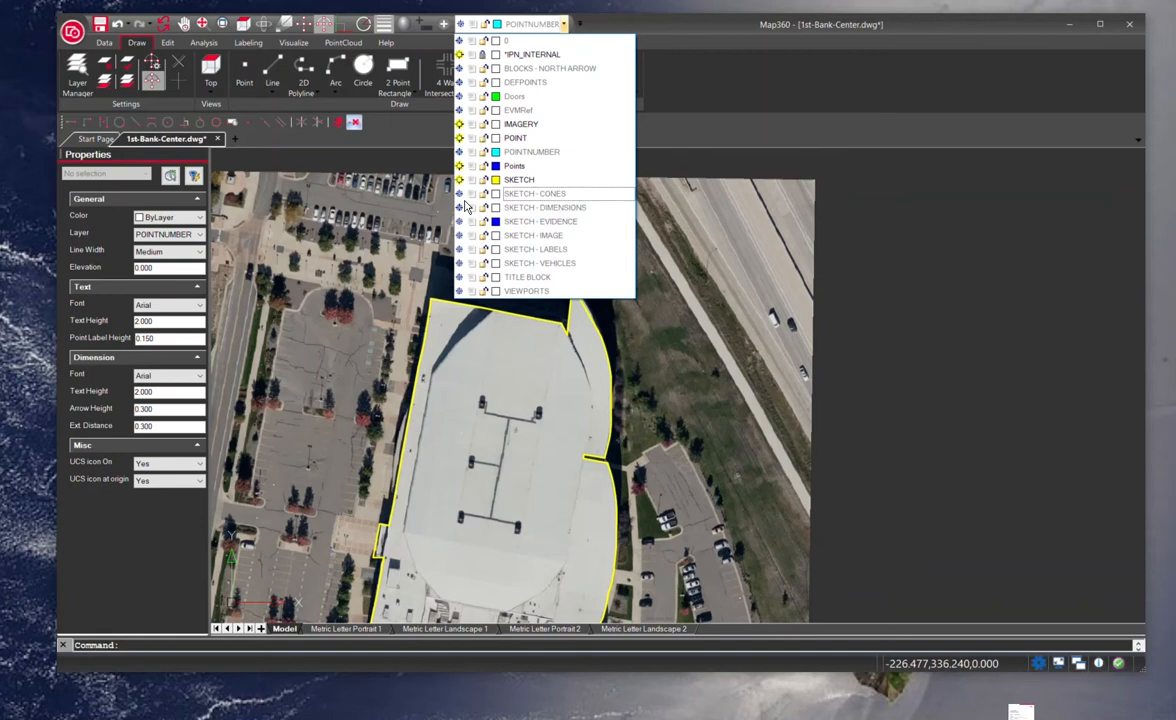
{"action": "left_click", "coordinate": [203, 42]}
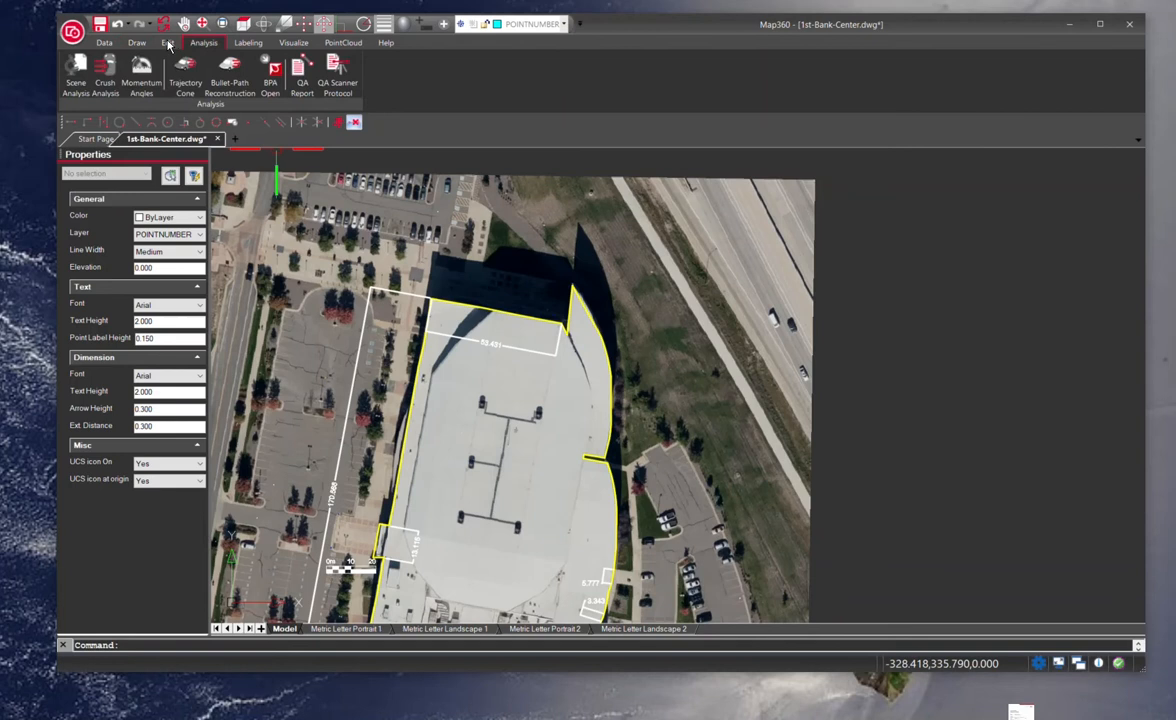
Turn on the Doors layer to show green door areas around the arena.
{"action": "left_click", "coordinate": [248, 42]}
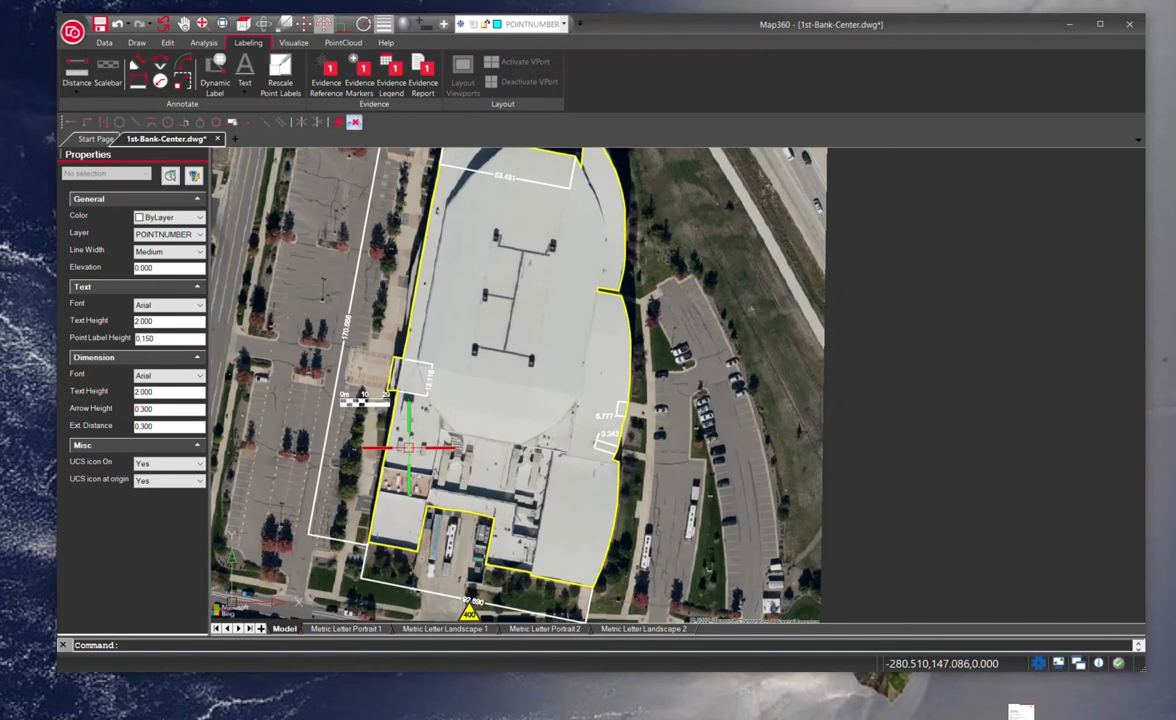
{"action": "left_click", "coordinate": [563, 24]}
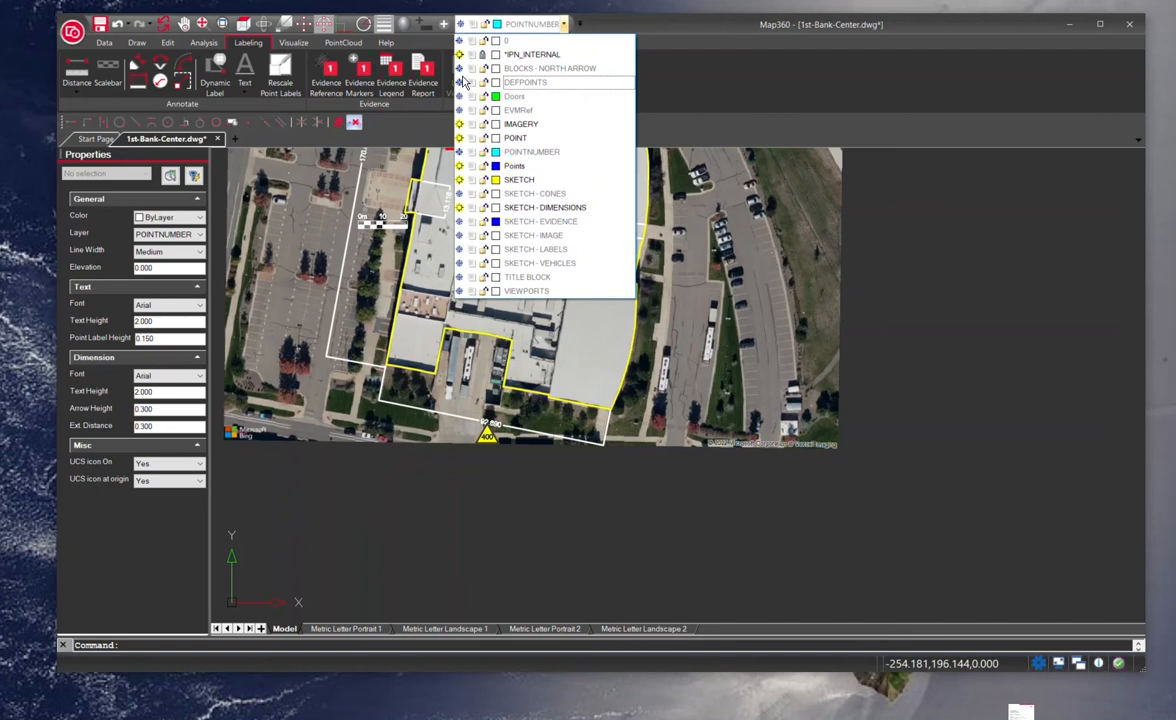
{"action": "left_click", "coordinate": [459, 82]}
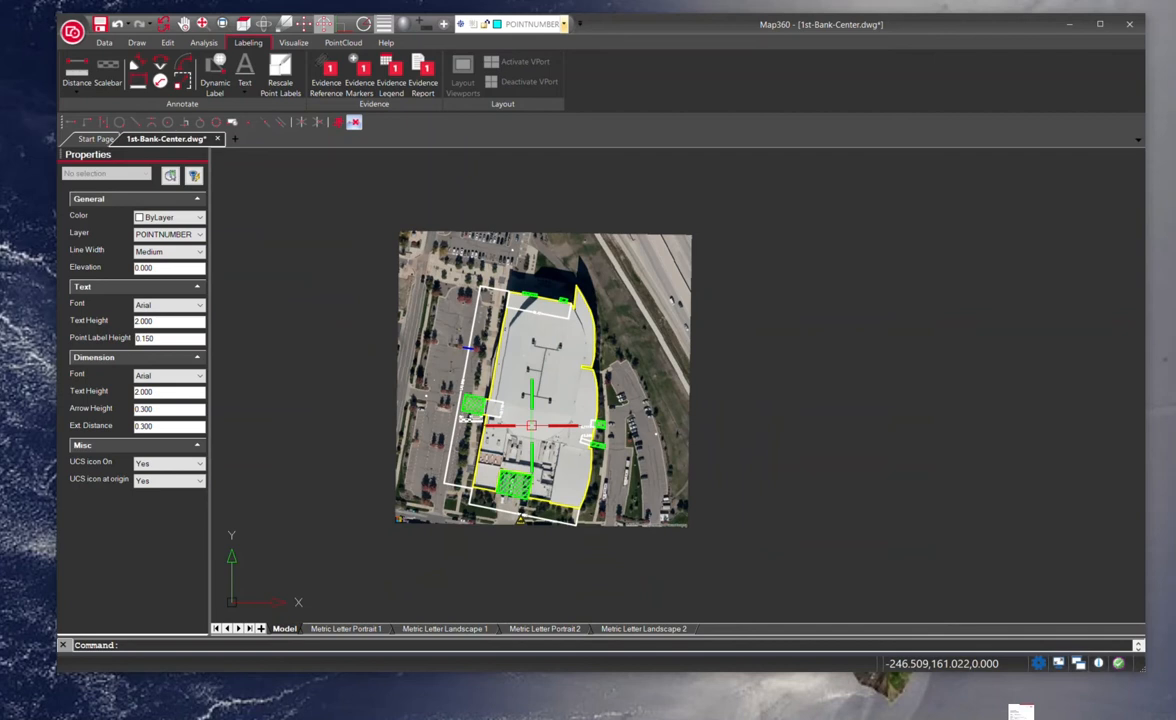
Show the label and evidence layers and open evidence marker 100, West Position.
{"action": "left_click", "coordinate": [565, 24]}
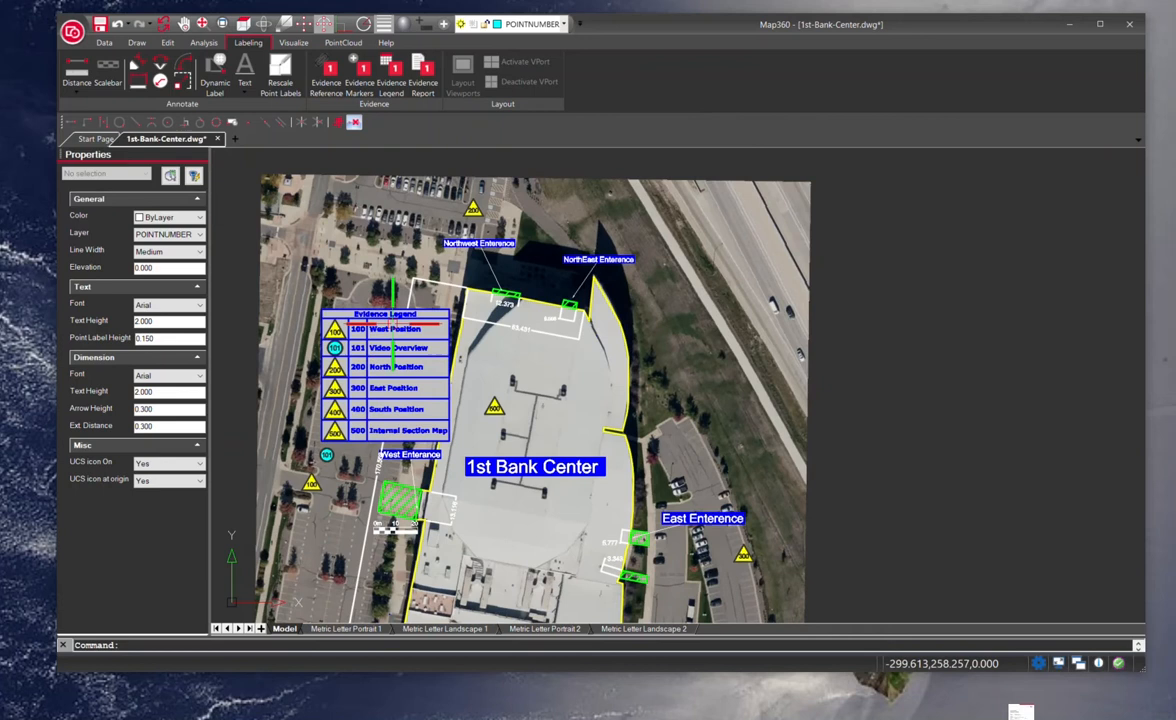
{"action": "left_click", "coordinate": [326, 70]}
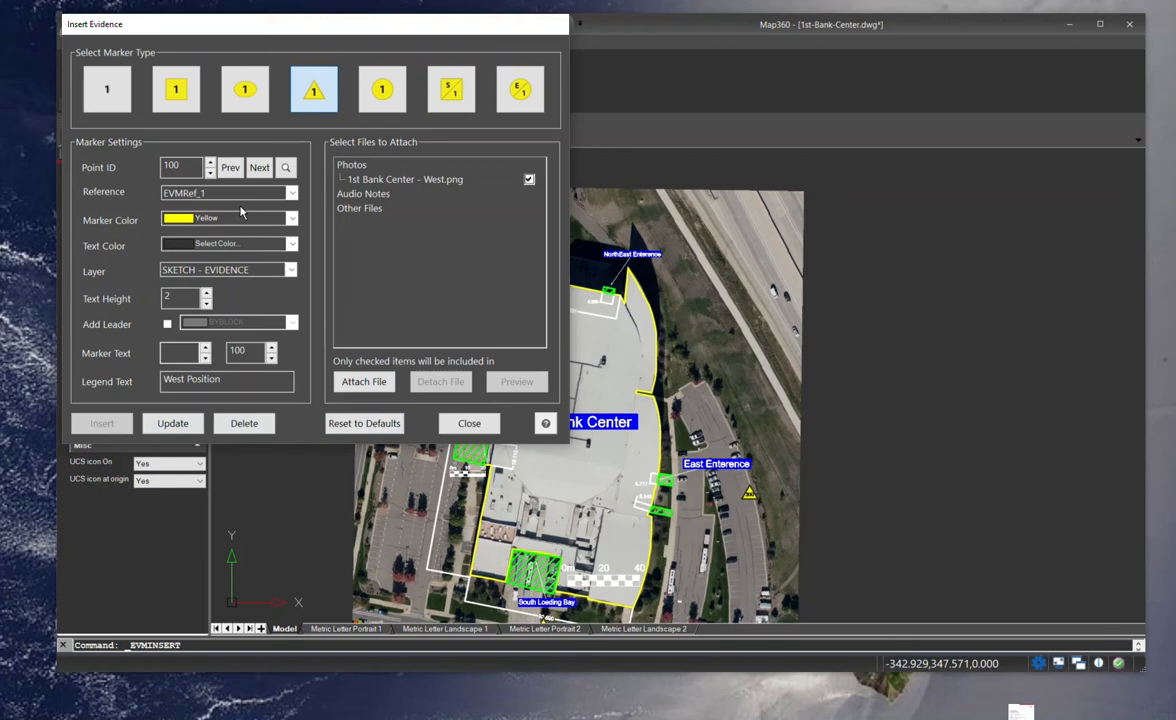
{"action": "left_click", "coordinate": [364, 381]}
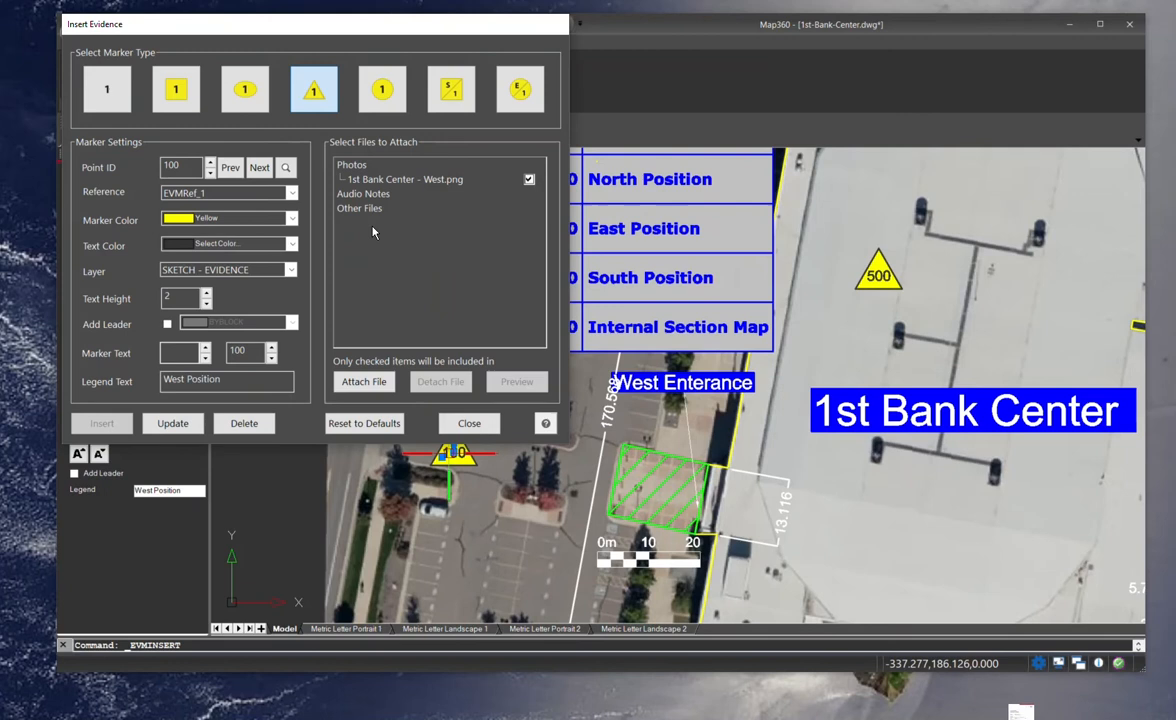
Set marker 200 North Position with its photo and close the Insert Evidence dialog.
{"action": "left_click", "coordinate": [517, 381]}
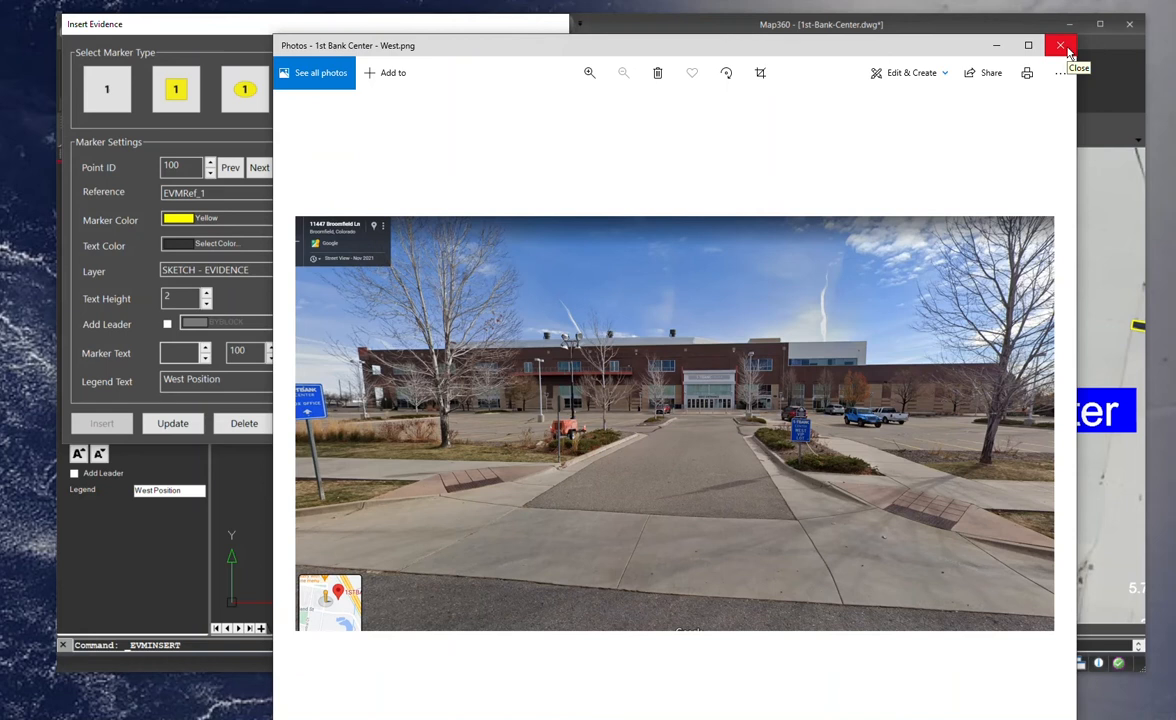
{"action": "left_click", "coordinate": [1060, 45]}
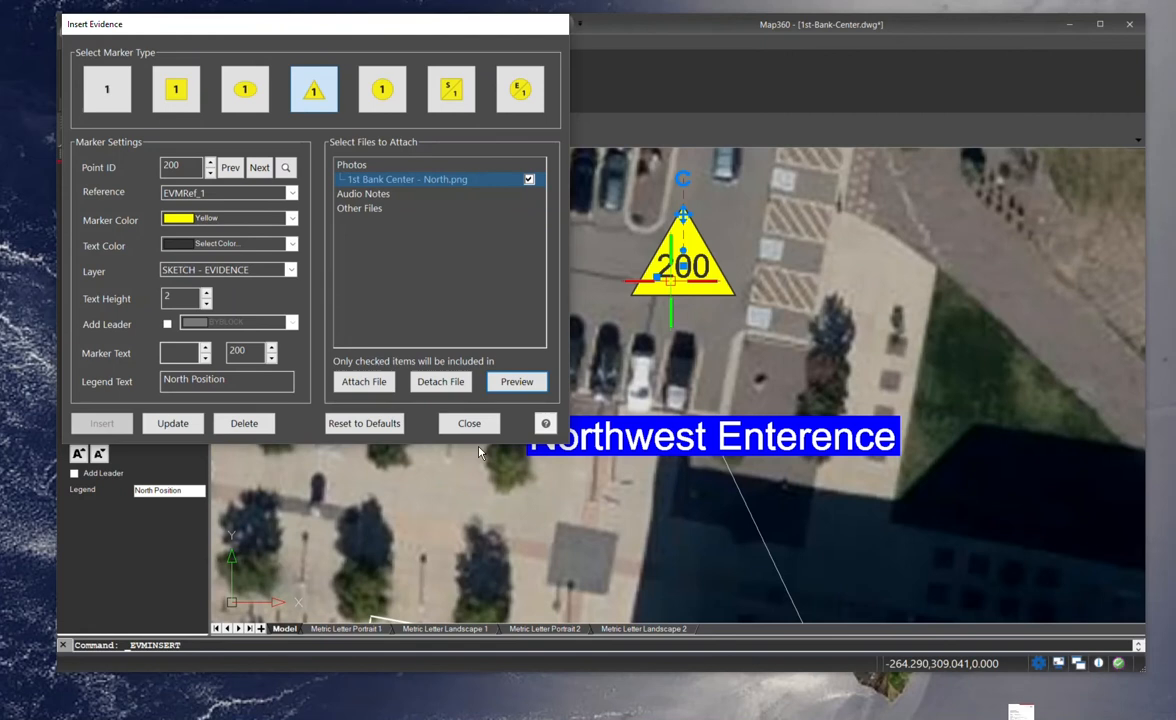
{"action": "left_click", "coordinate": [468, 423]}
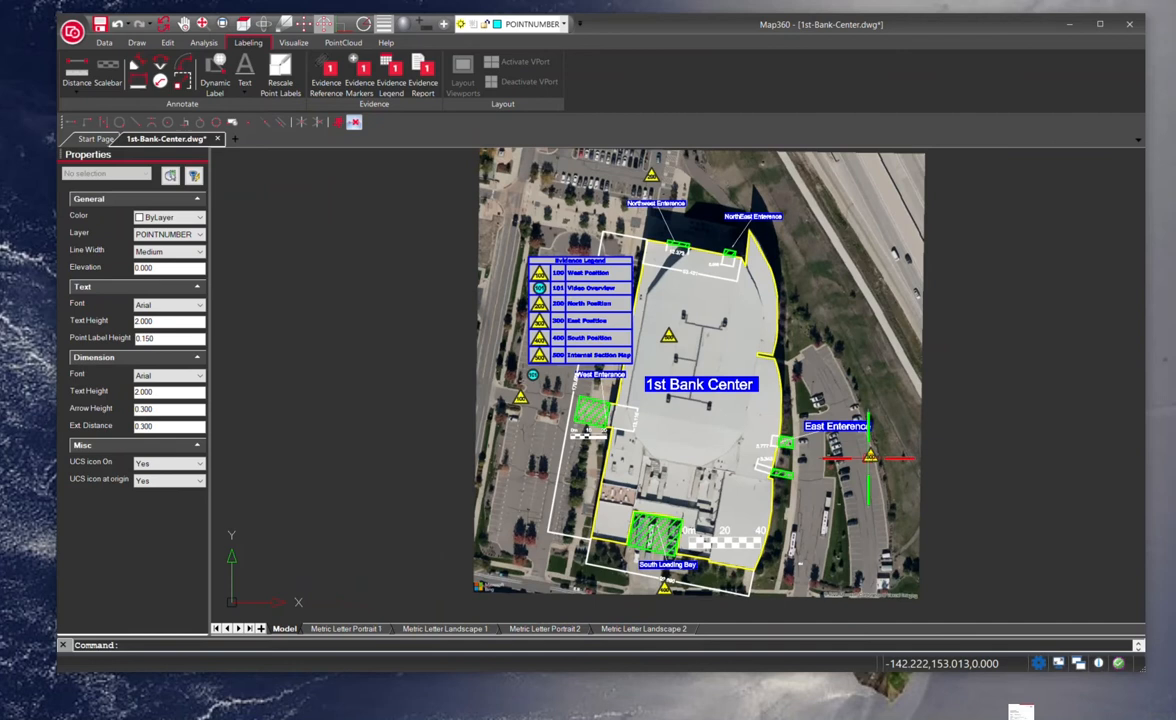
Export the Metric Letter Landscape 1 layout to a layered PDF.
{"action": "left_click", "coordinate": [345, 628]}
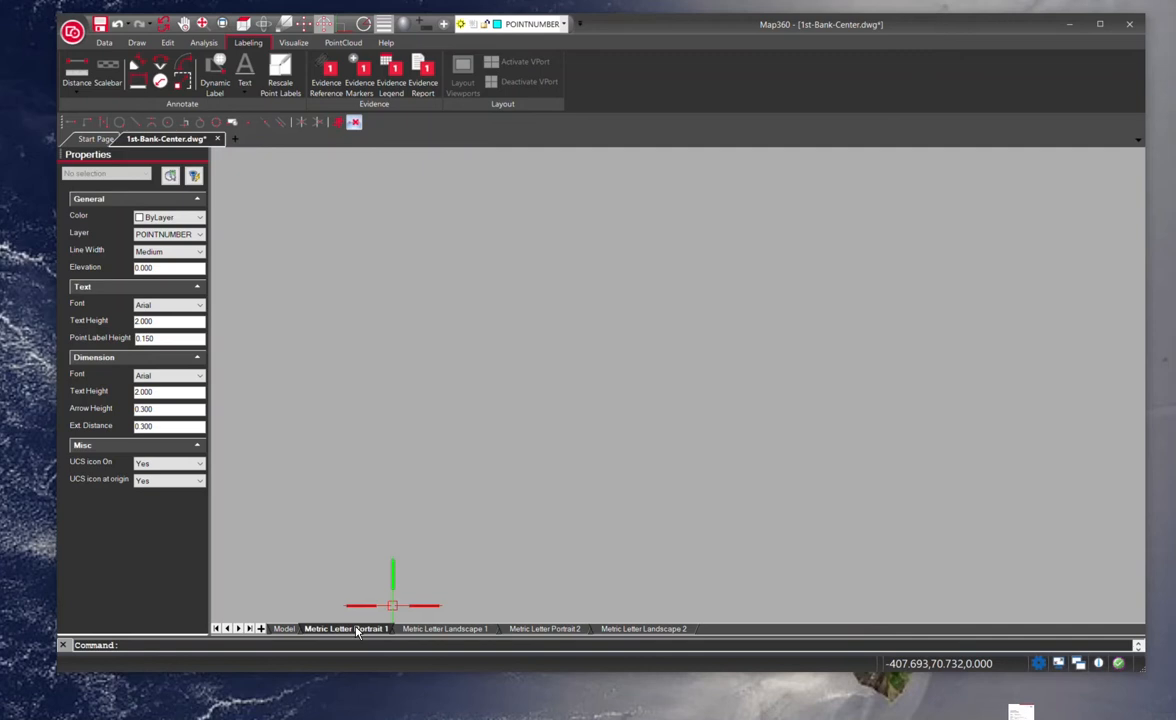
{"action": "left_click", "coordinate": [444, 628]}
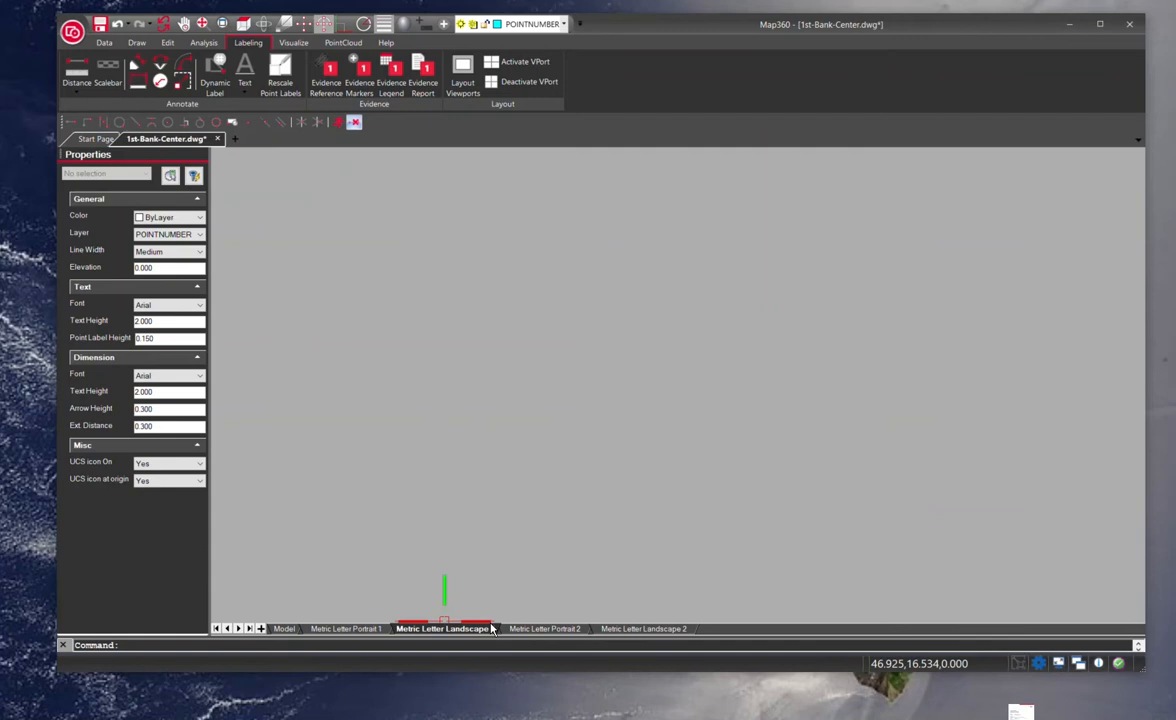
{"action": "left_click", "coordinate": [445, 628]}
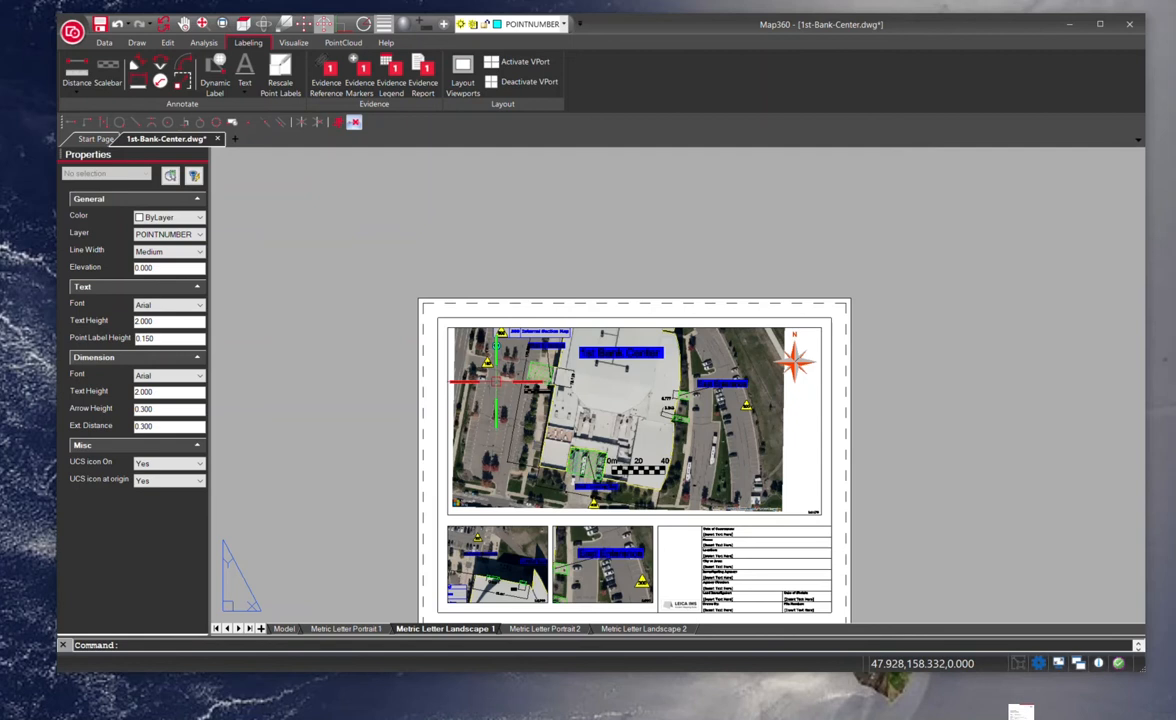
{"action": "left_click", "coordinate": [71, 33]}
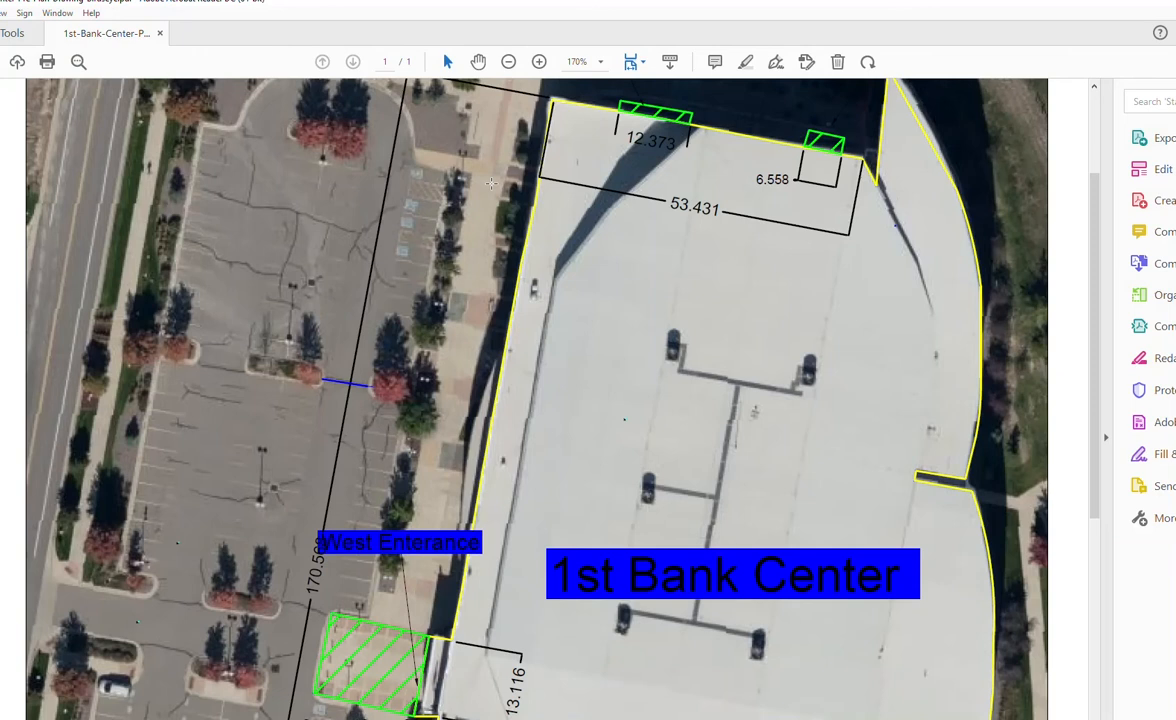
Zoom into the PDF, view its Layers panel, then return to Map360's Metric Letter Portrait 1 layout.
{"action": "scroll", "scroll_direction": "down", "scroll_amount": 3}
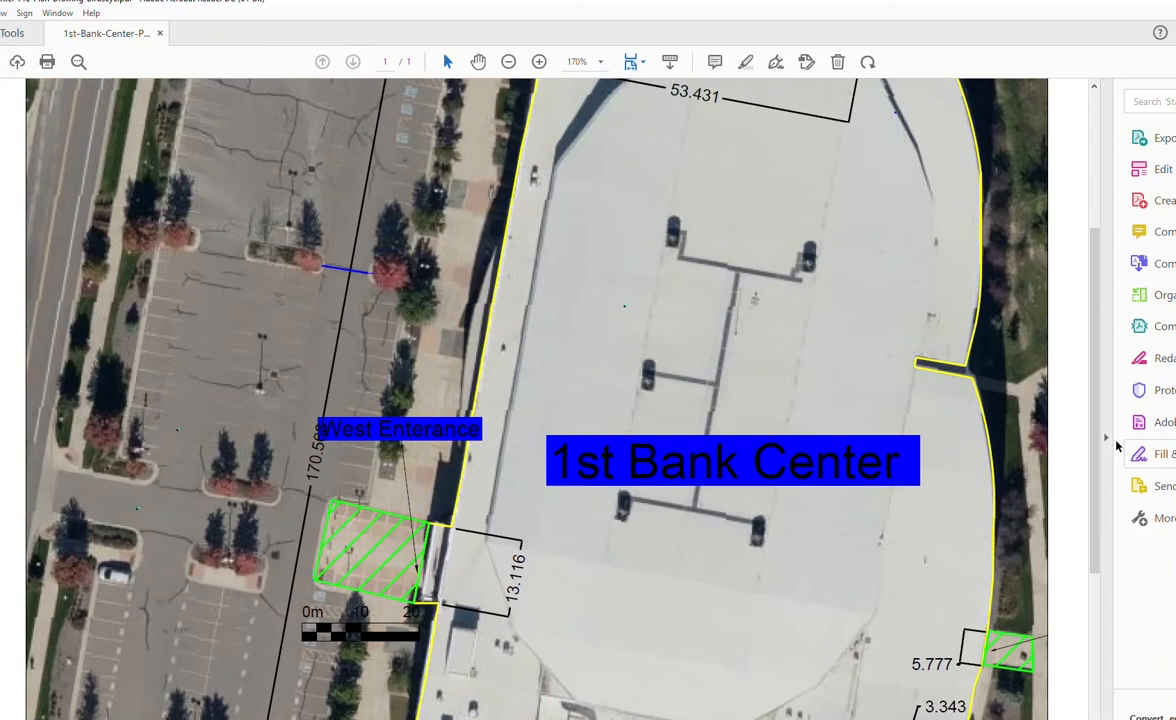
{"action": "left_click", "coordinate": [539, 61]}
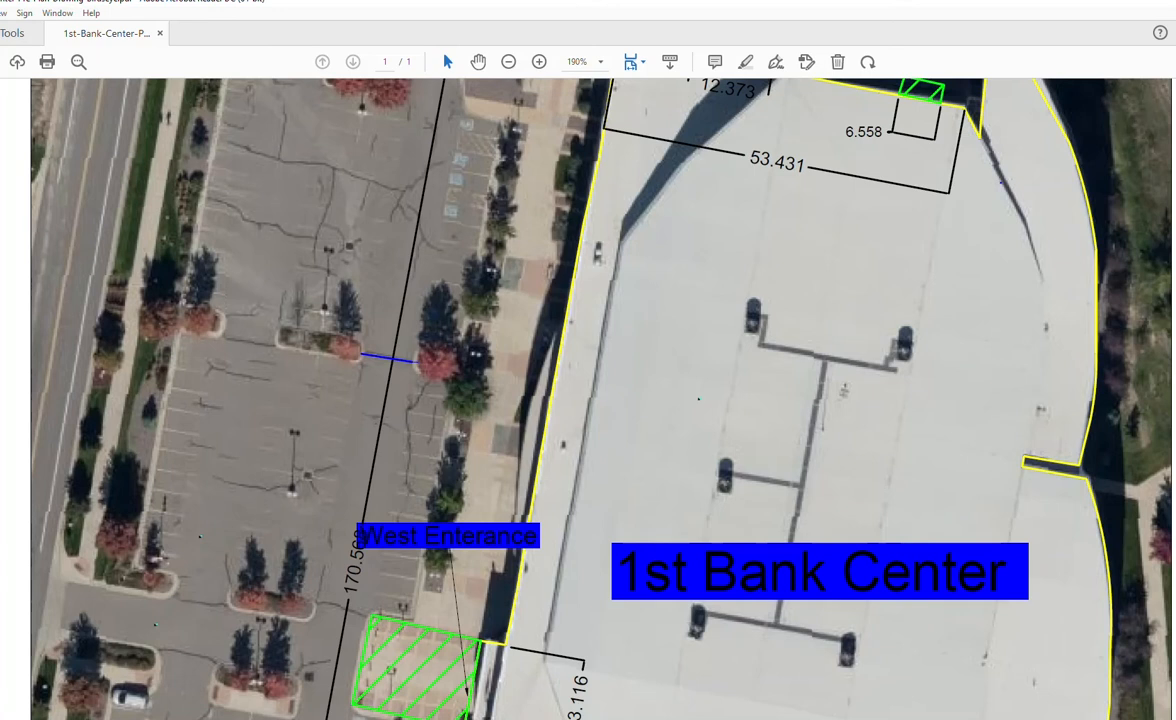
{"action": "left_click", "coordinate": [539, 62]}
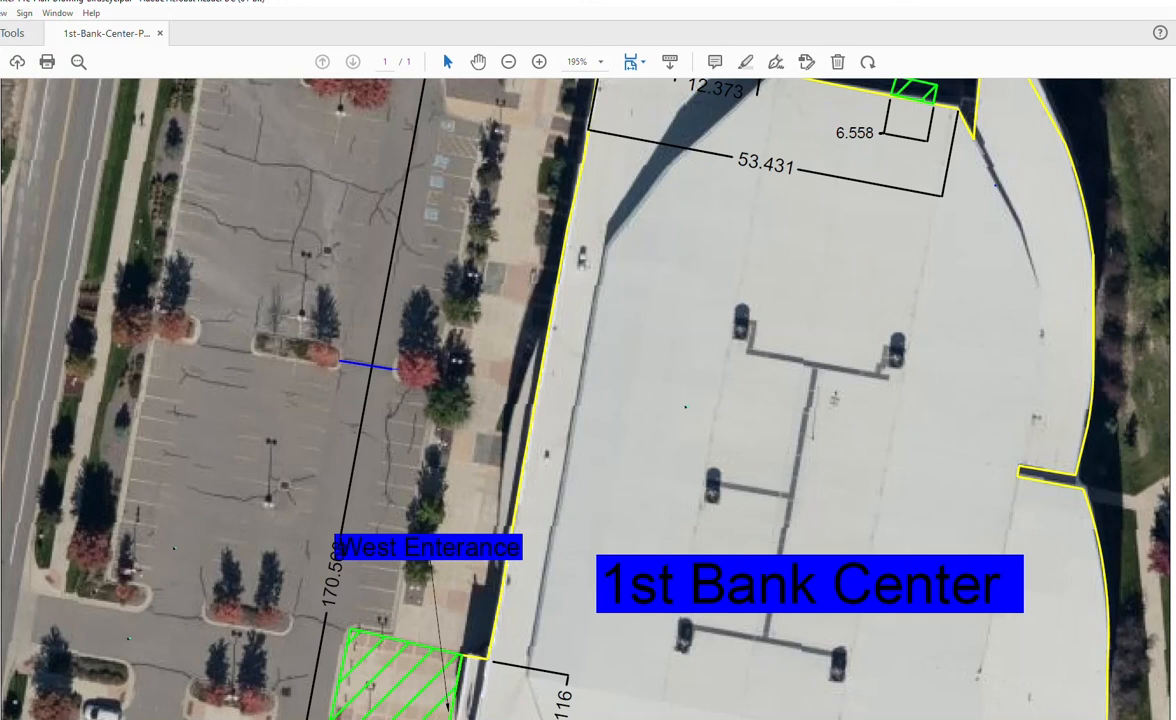
{"action": "left_click", "coordinate": [981, 39]}
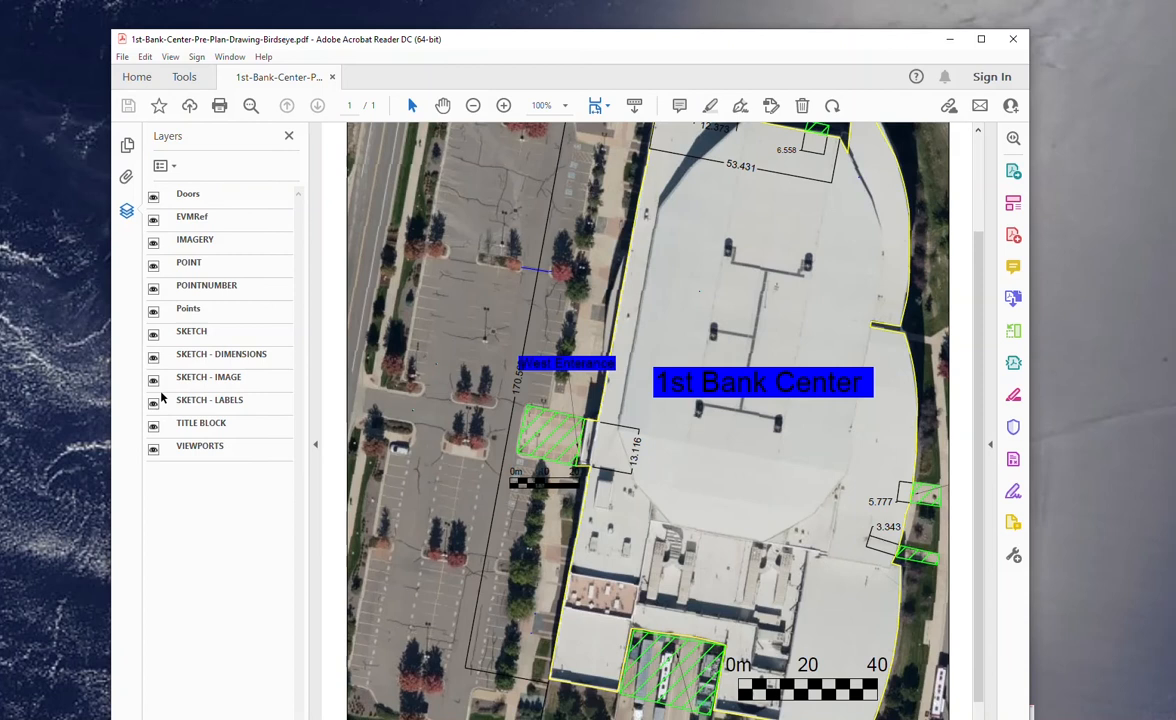
{"action": "left_click", "coordinate": [153, 193]}
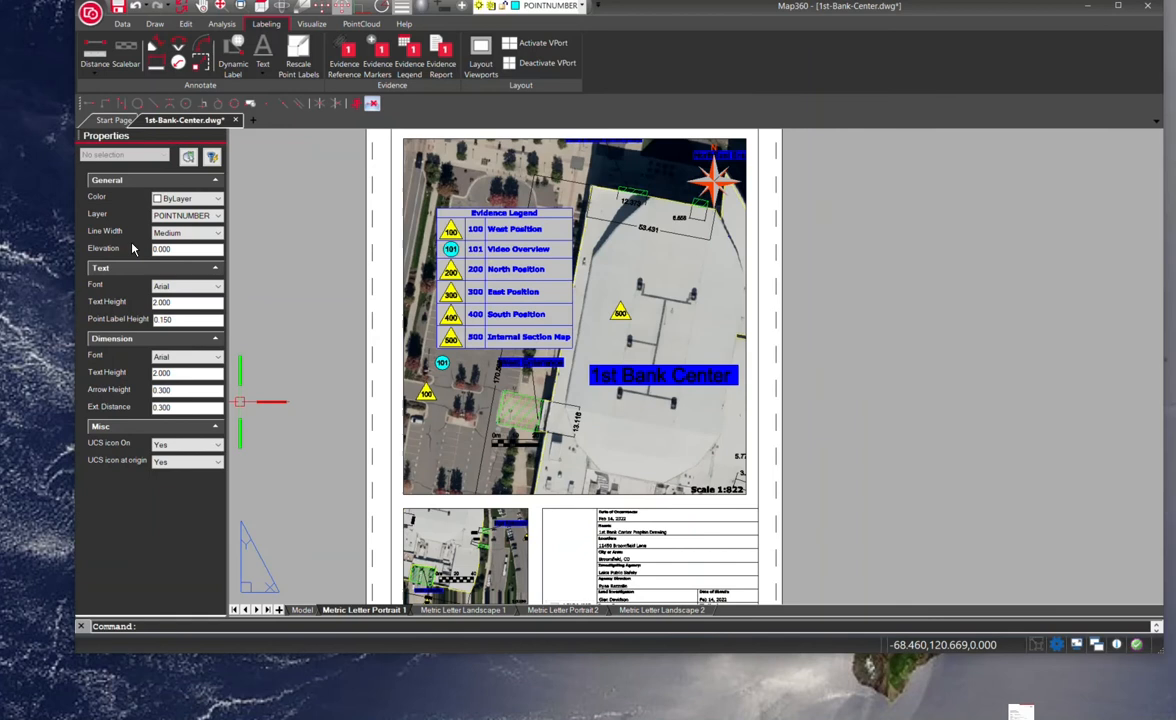
Generate the Evidence Report with the default header, footer and paper settings.
{"action": "left_click", "coordinate": [441, 55]}
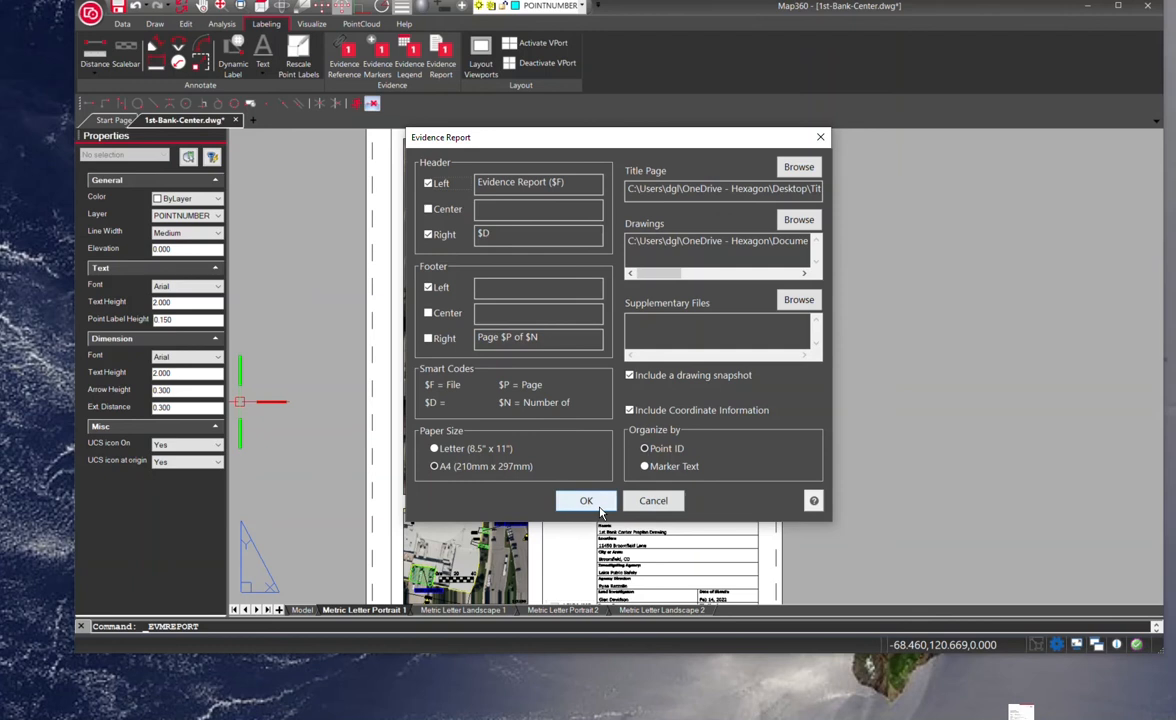
{"action": "left_click", "coordinate": [586, 500]}
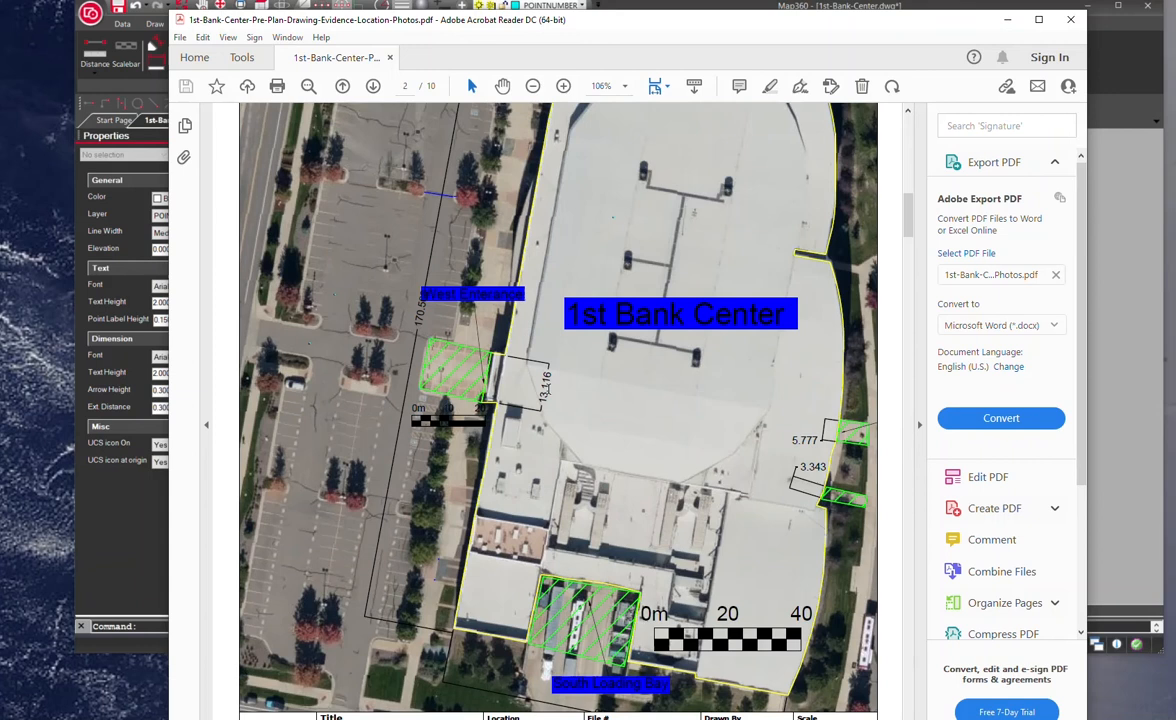
Open and close marker 100's attached '1st Bank Center - West.png' photo from page 4.
{"action": "left_click", "coordinate": [373, 86]}
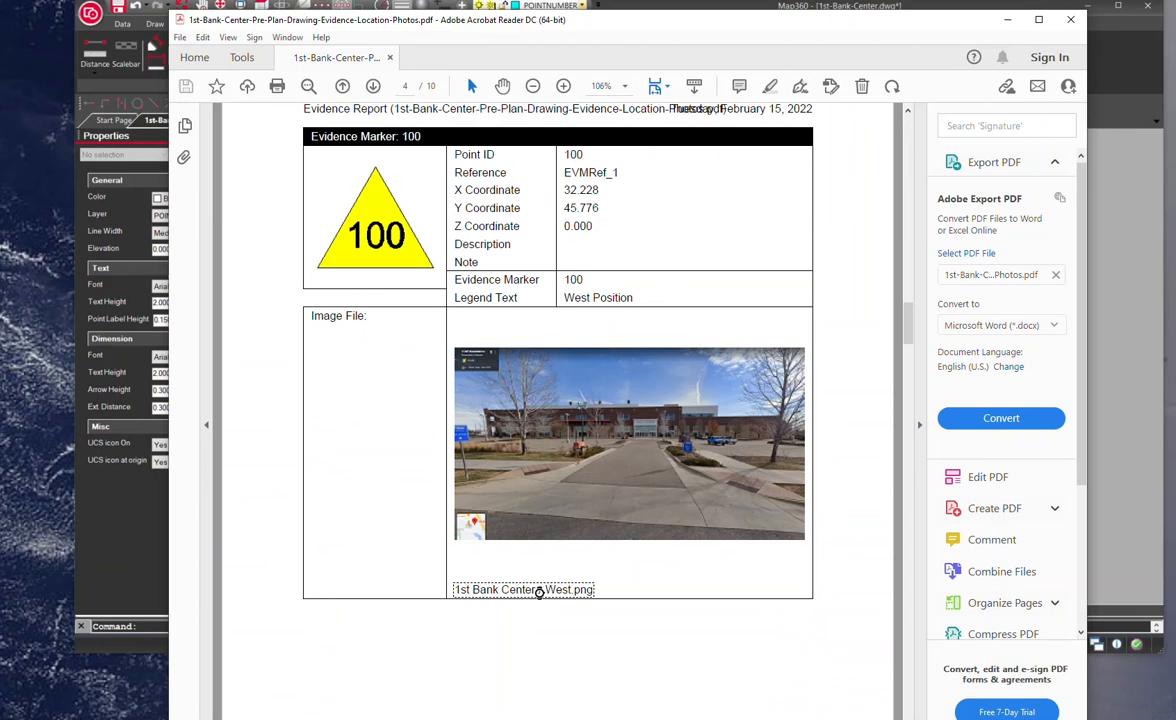
{"action": "double_click", "coordinate": [628, 443]}
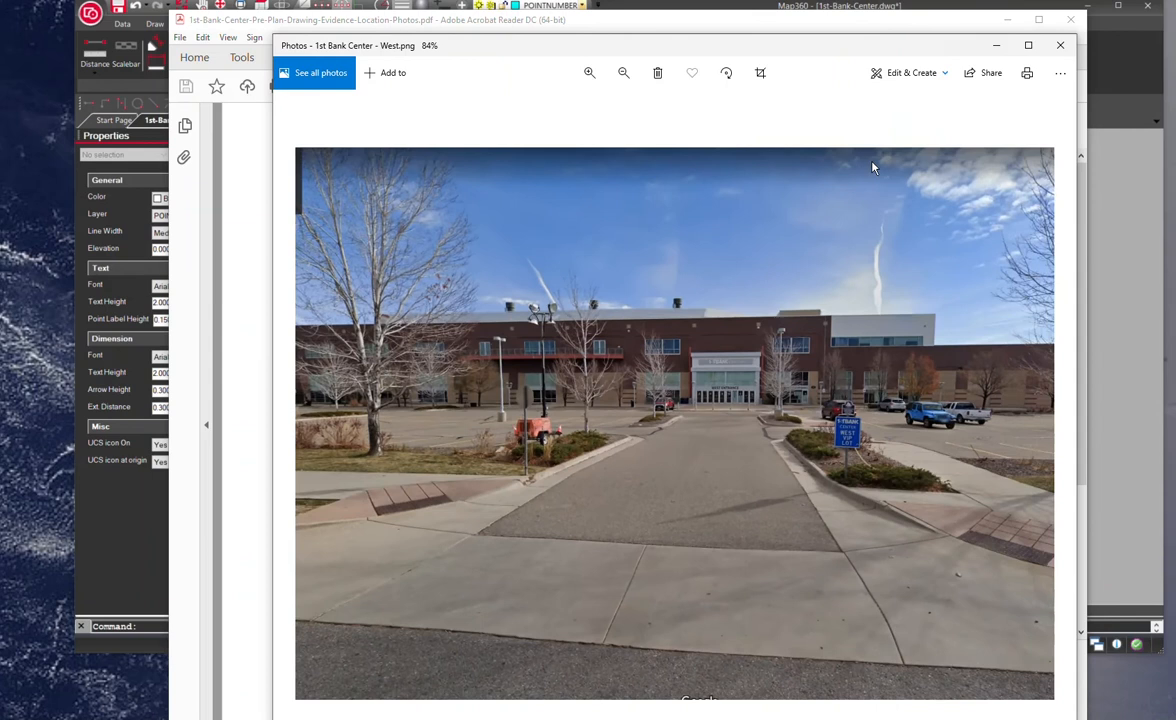
{"action": "left_click", "coordinate": [1060, 45]}
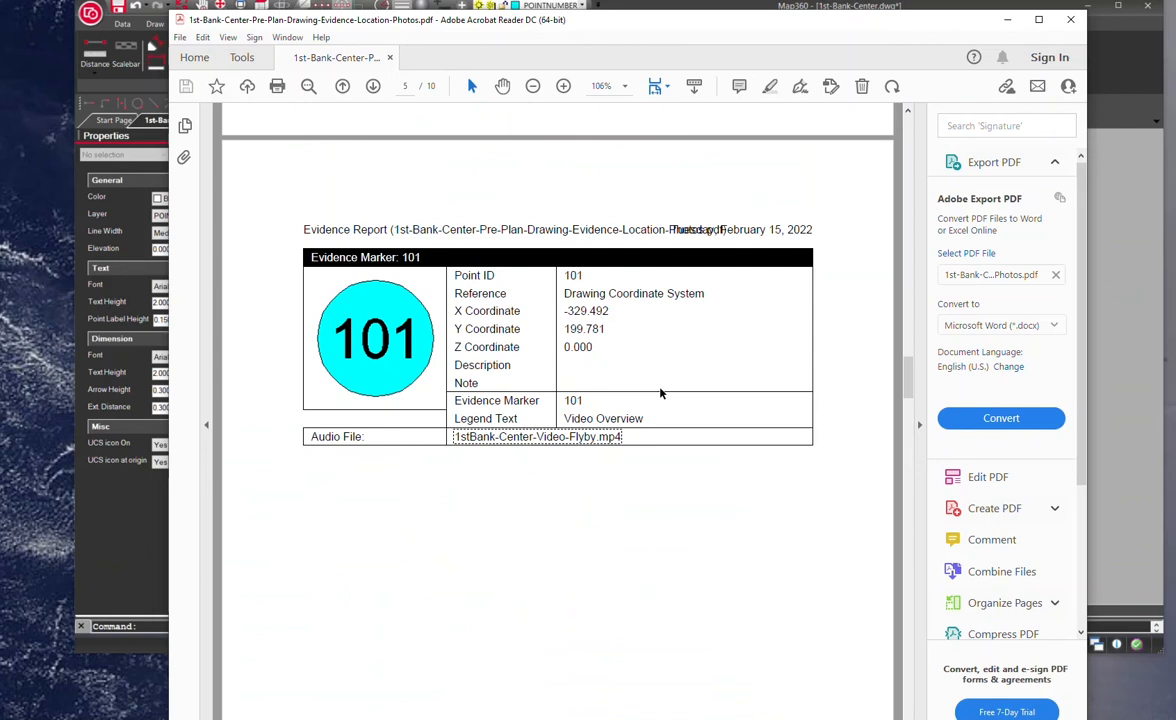
{"action": "mouse_move", "coordinate": [705, 445]}
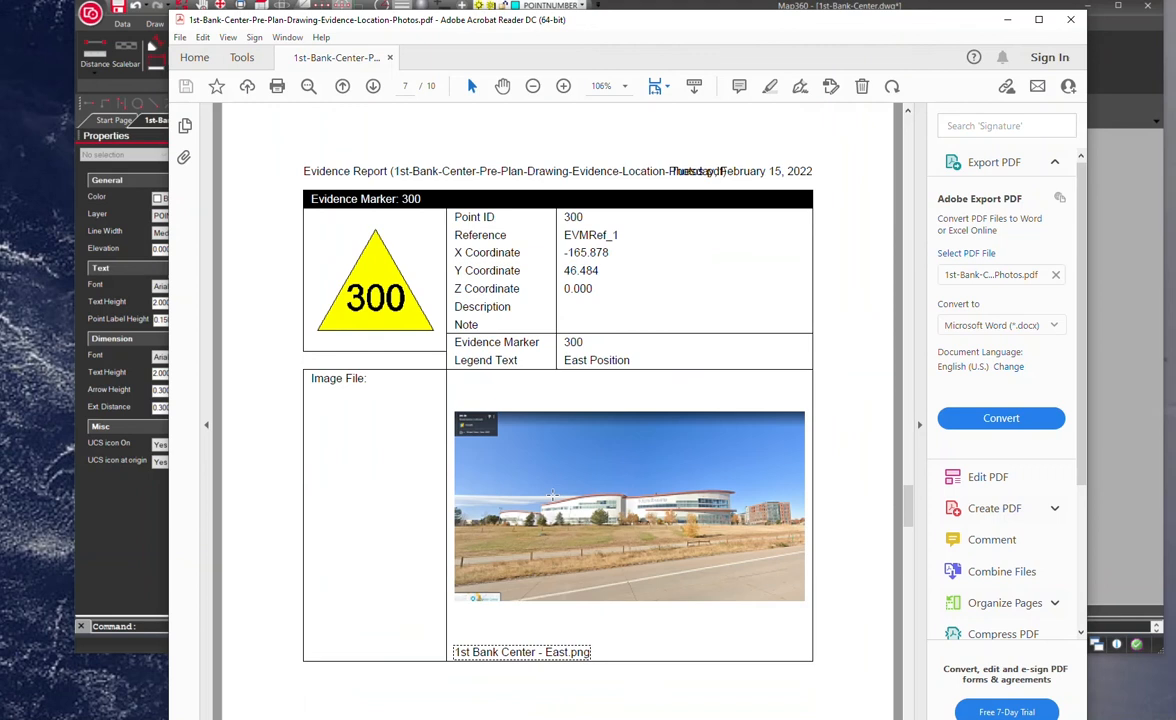
Scroll through pages 7-9 to reach the Evidence Marker 500 seating map table.
{"action": "scroll", "scroll_direction": "down", "scroll_amount": 3}
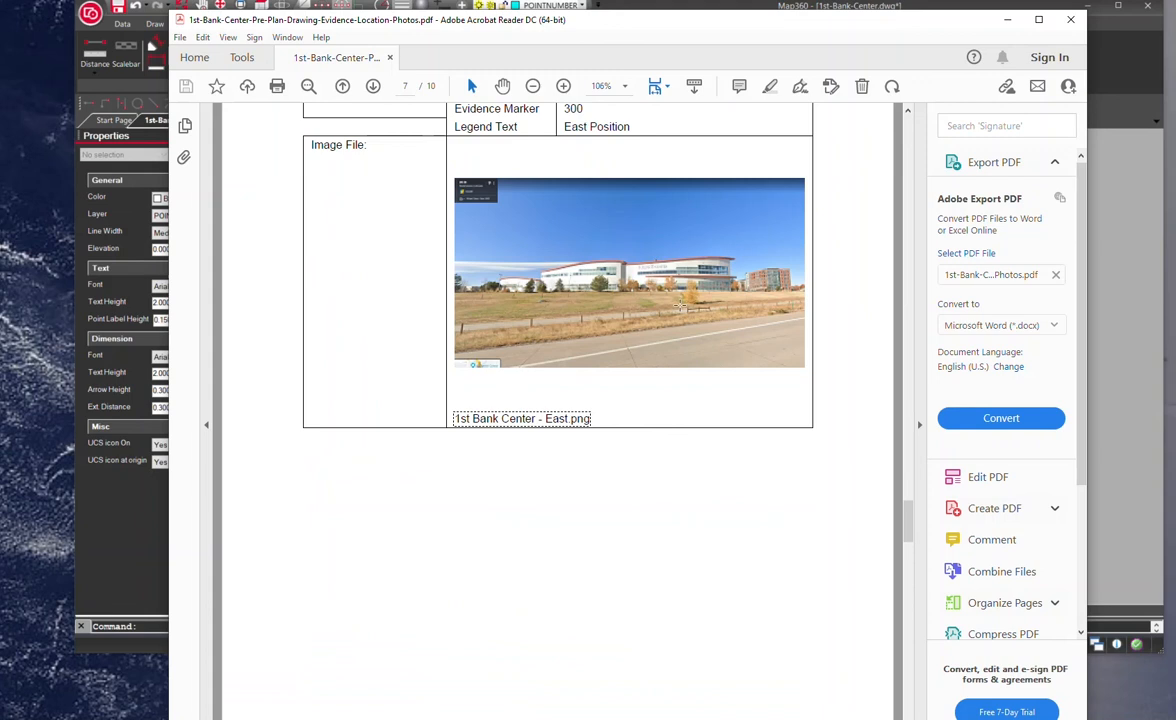
{"action": "scroll", "scroll_direction": "down", "scroll_amount": 3}
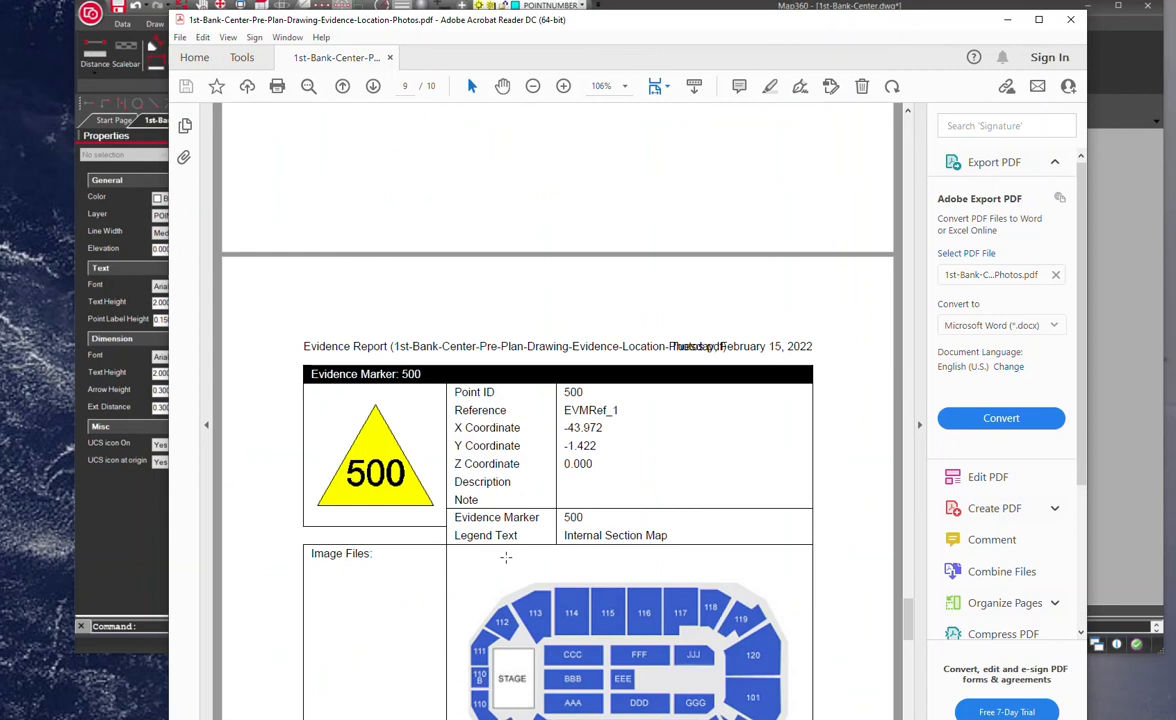
{"action": "scroll", "scroll_direction": "down", "scroll_amount": 3}
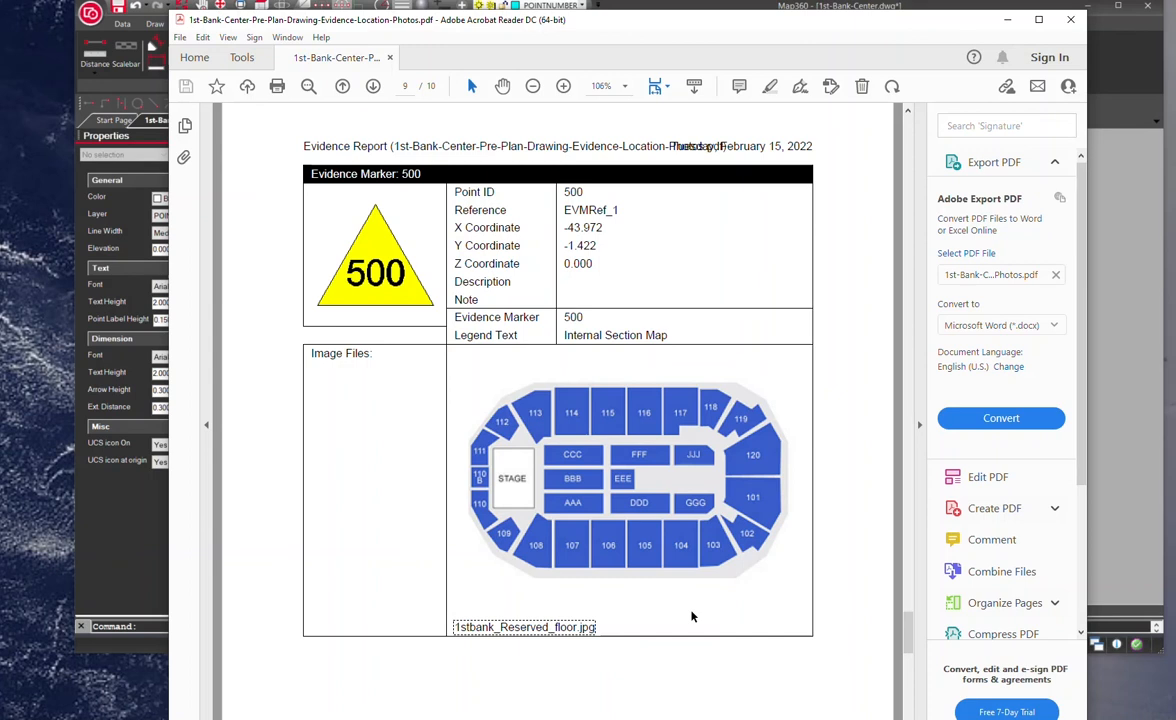